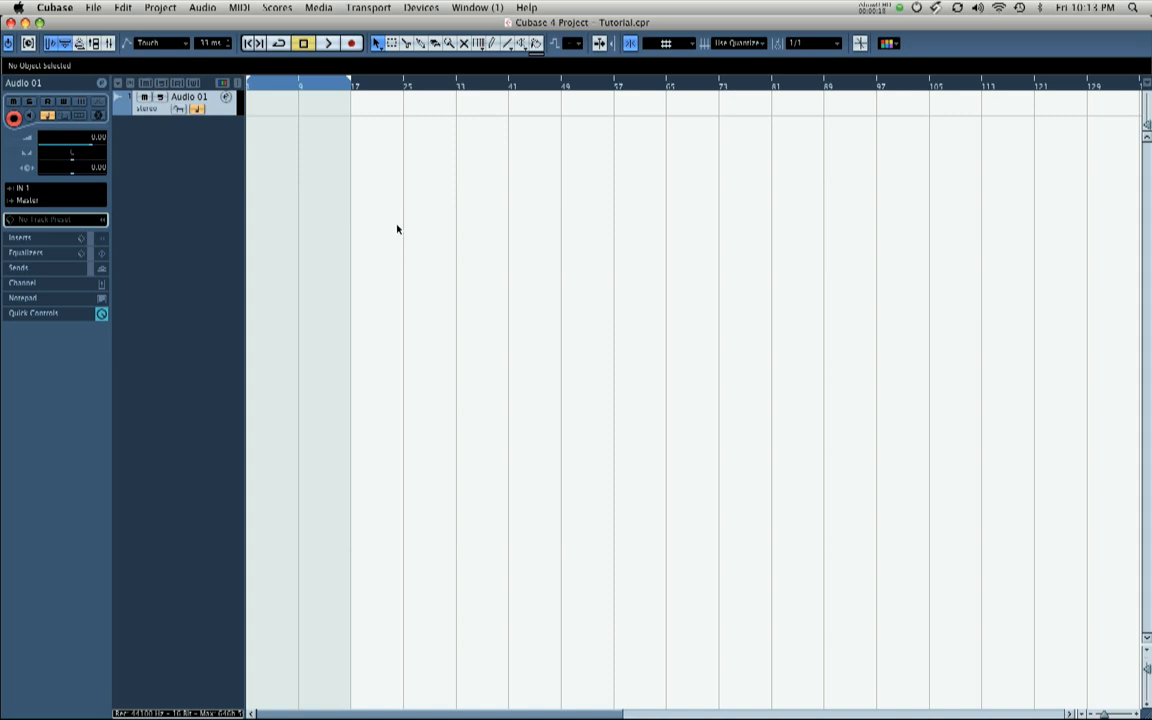
mouse_move(410, 193)
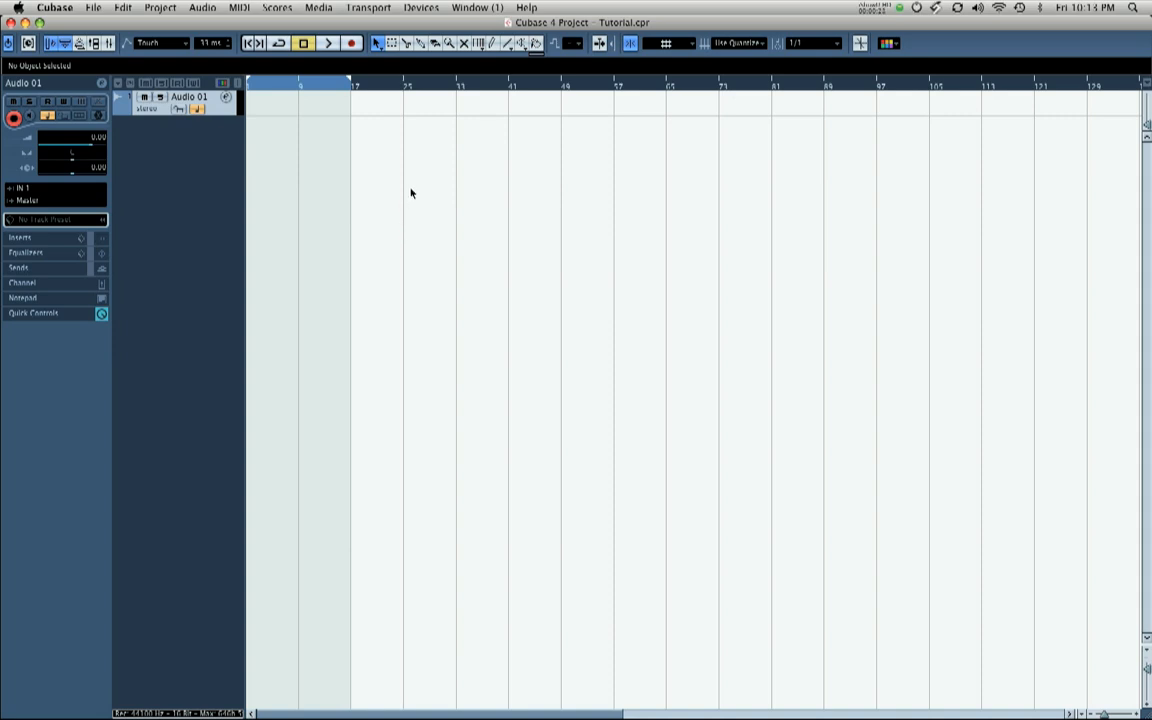
mouse_move(408, 188)
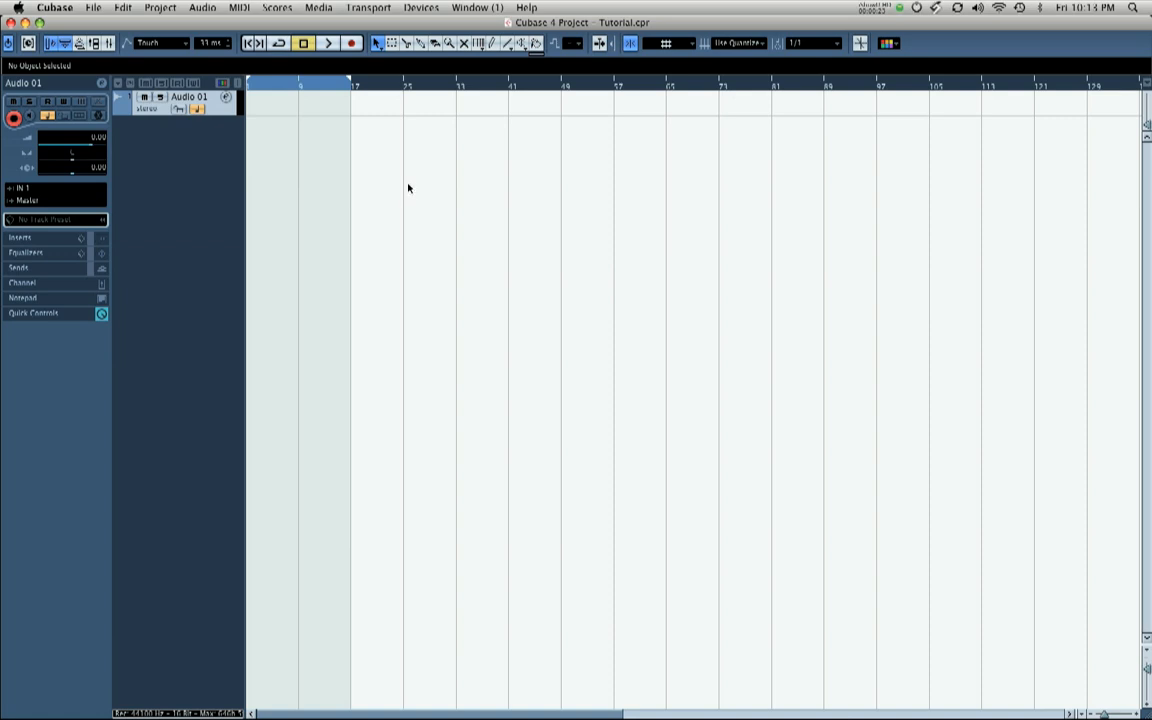
Step: Browse the right-click quick menu and the File menu's import options
right_click(408, 188)
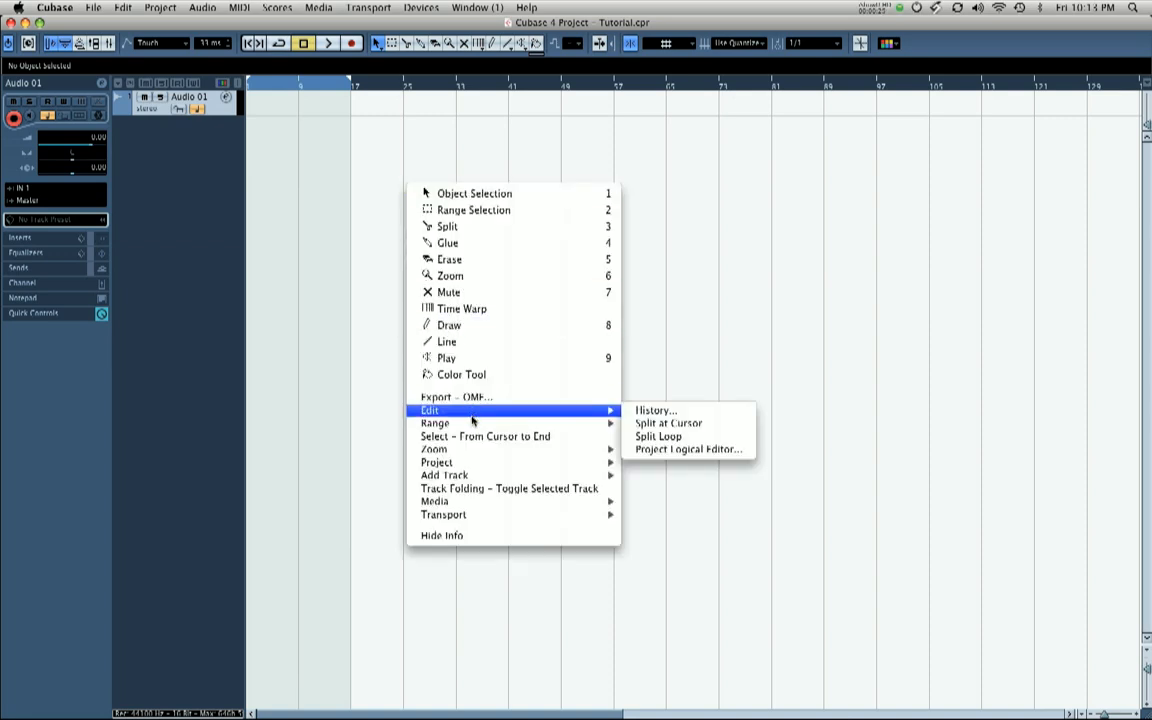
mouse_move(436, 462)
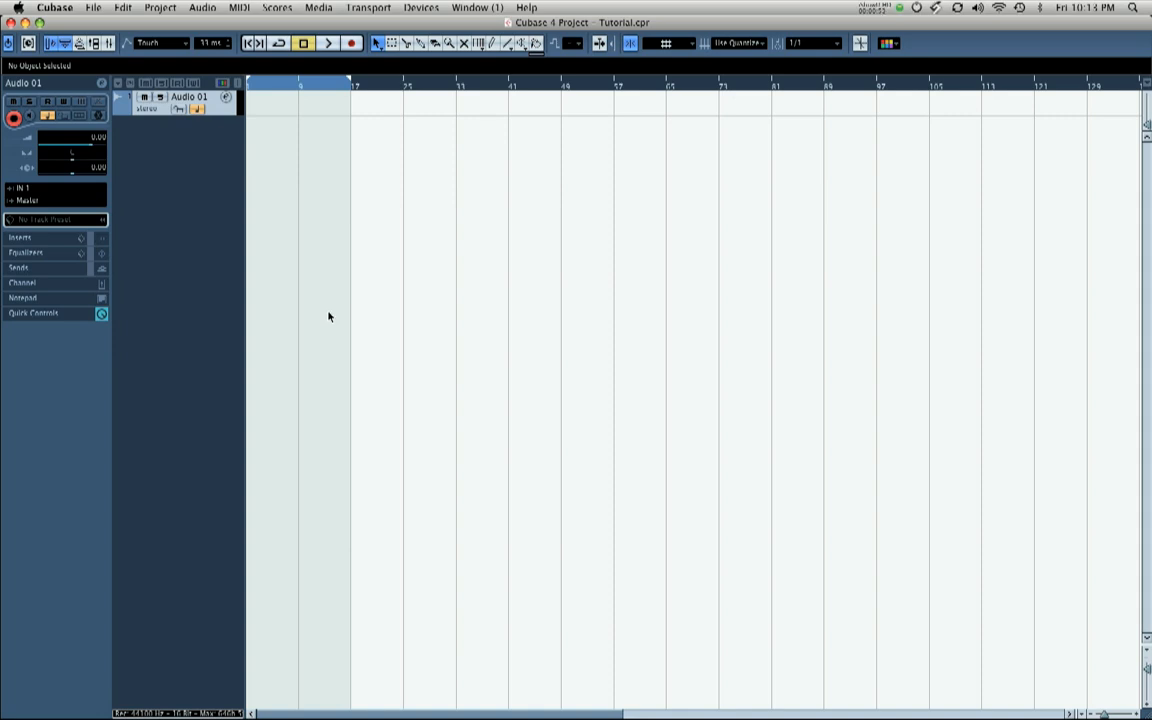
mouse_move(326, 310)
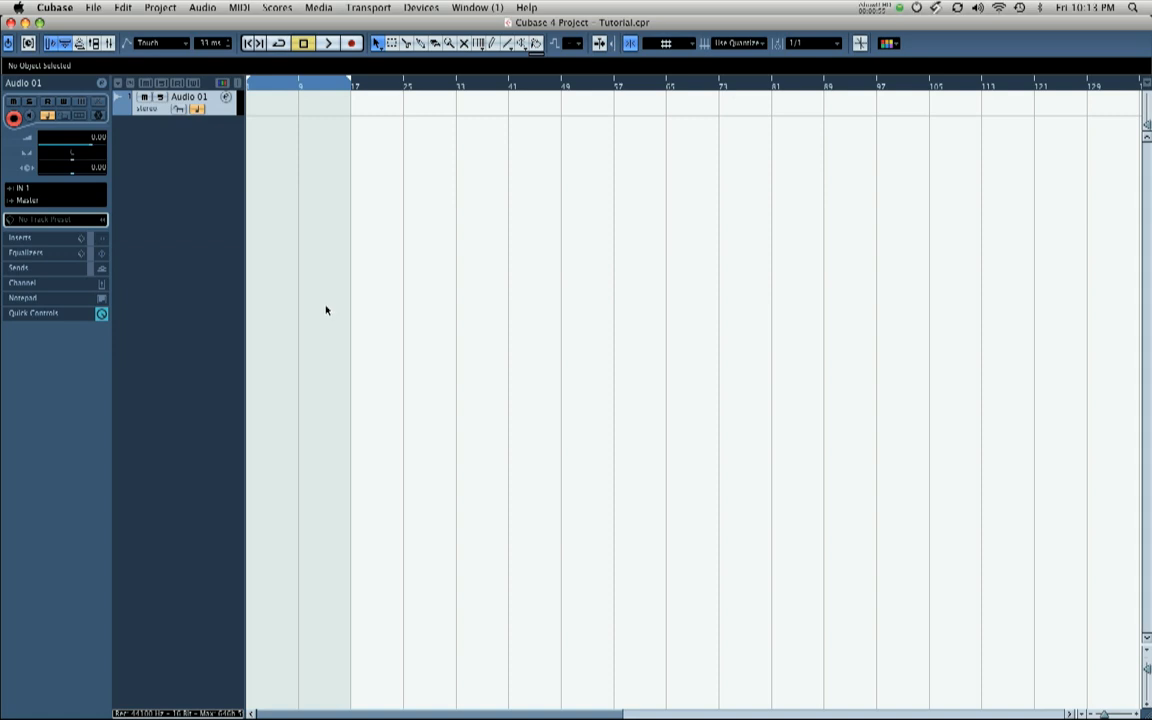
mouse_move(271, 231)
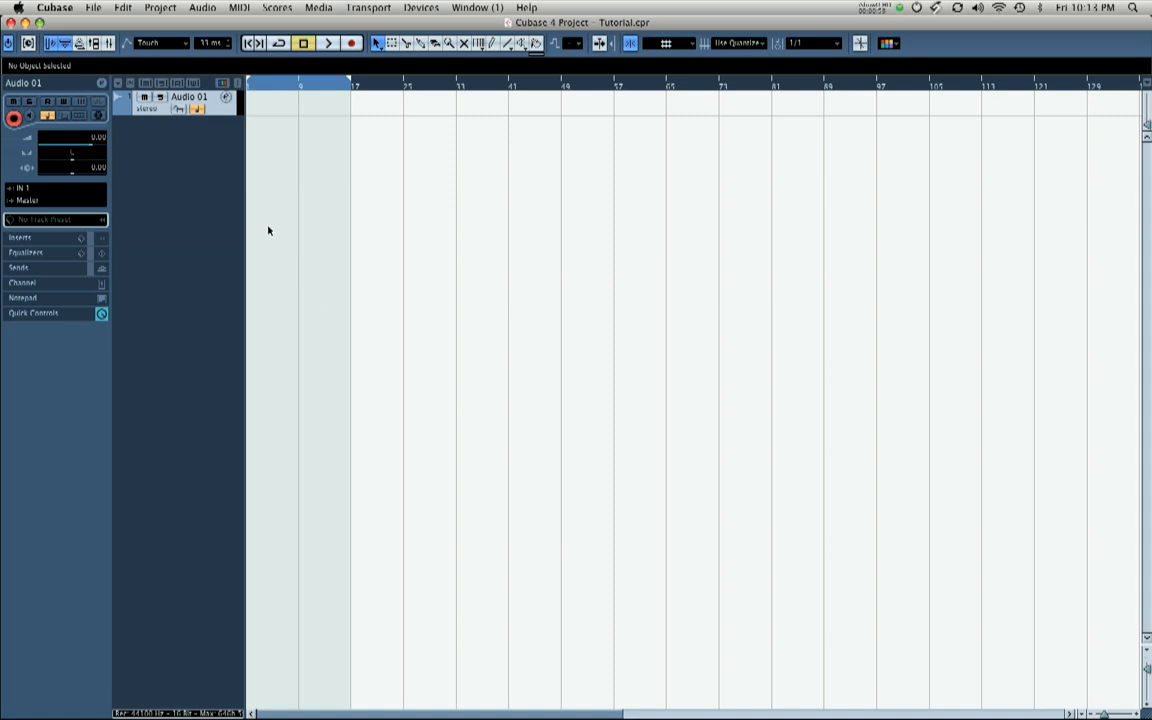
mouse_move(210, 223)
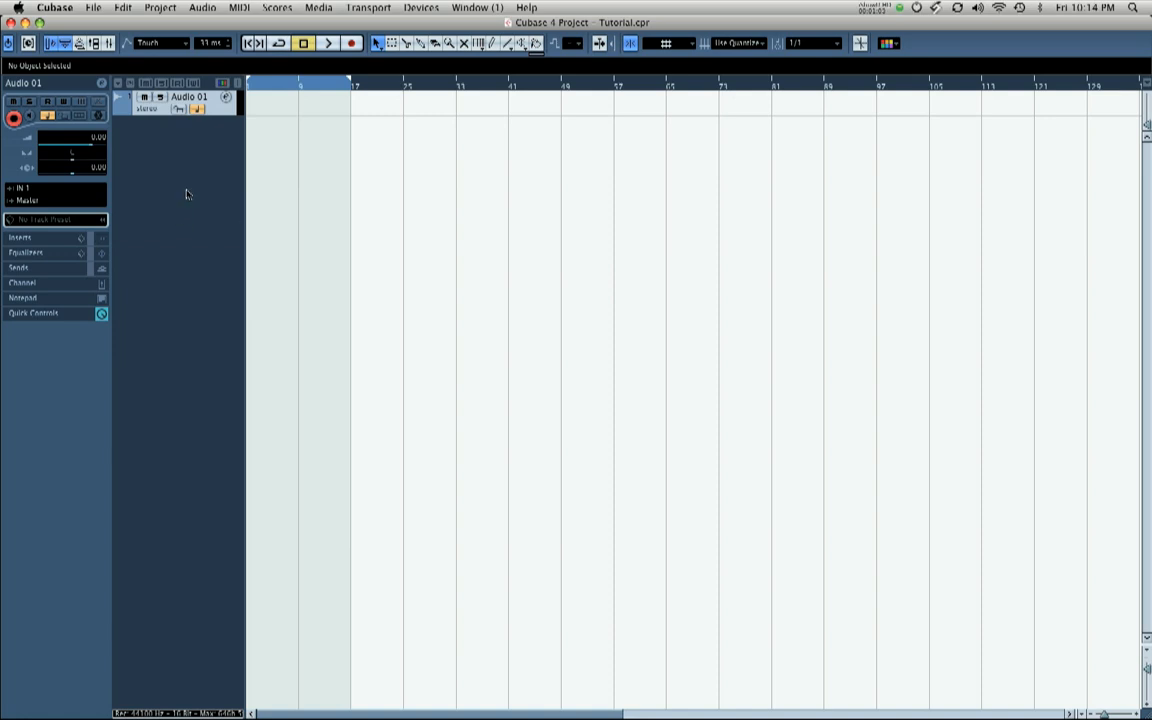
click(93, 7)
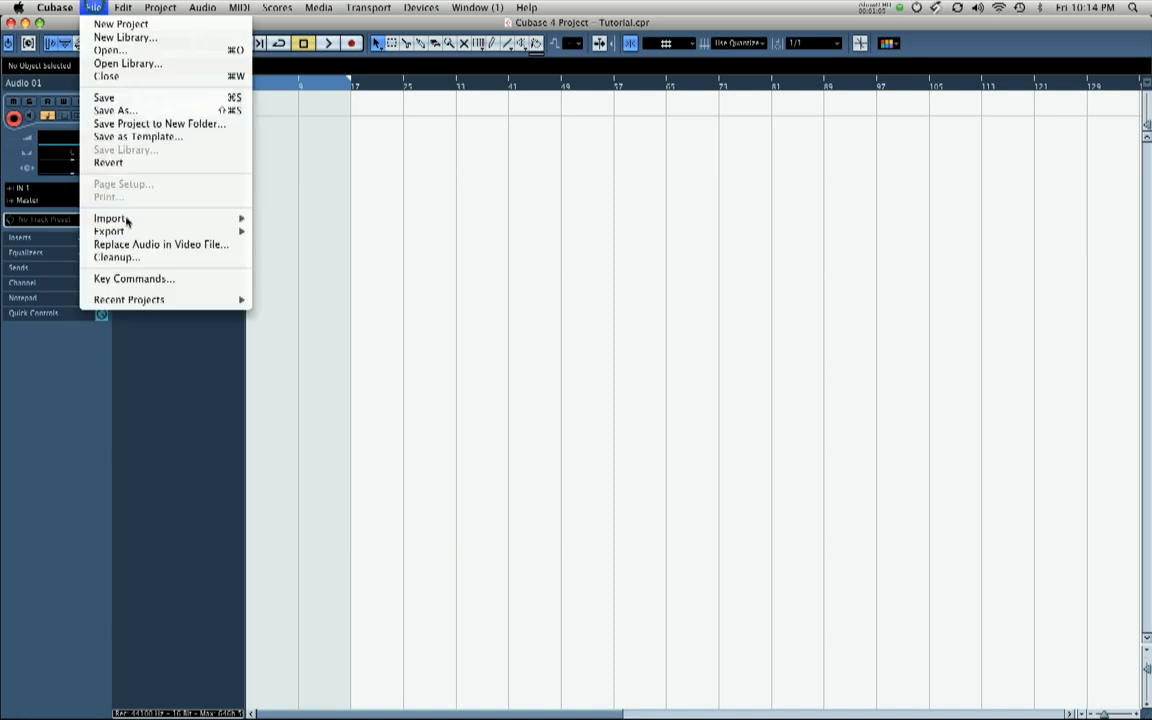
mouse_move(110, 218)
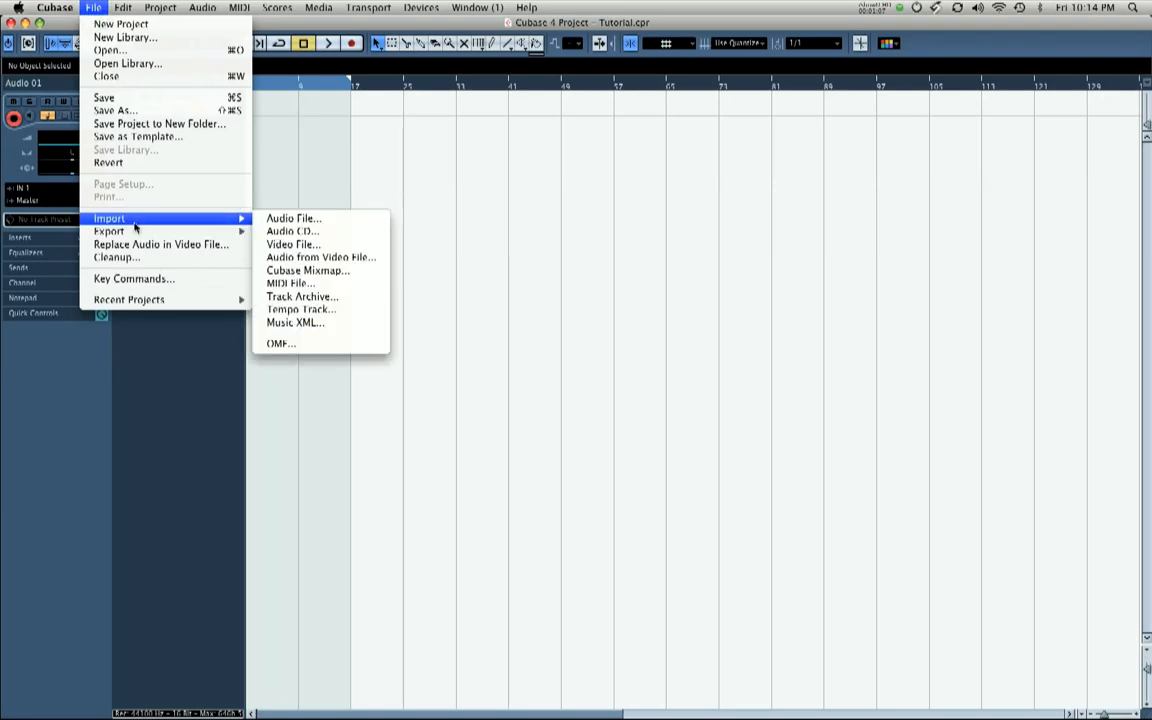
click(294, 218)
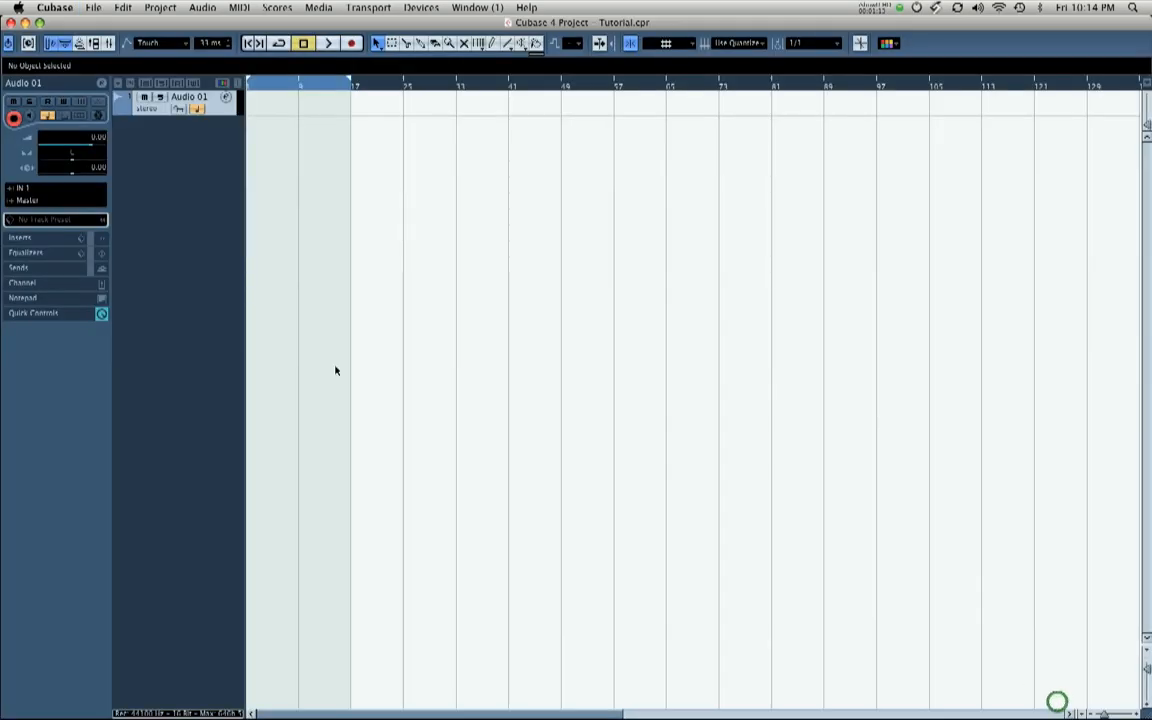
mouse_move(288, 333)
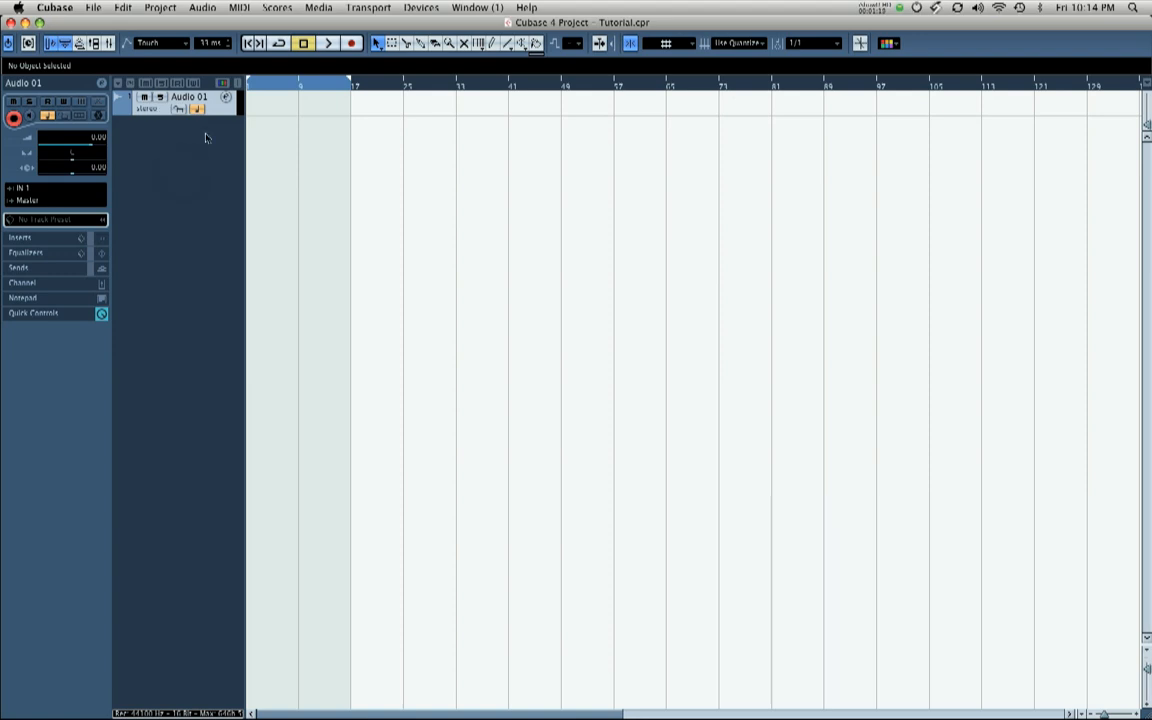
Step: Open File > Key Commands, scroll the command list and collapse the File category
click(92, 7)
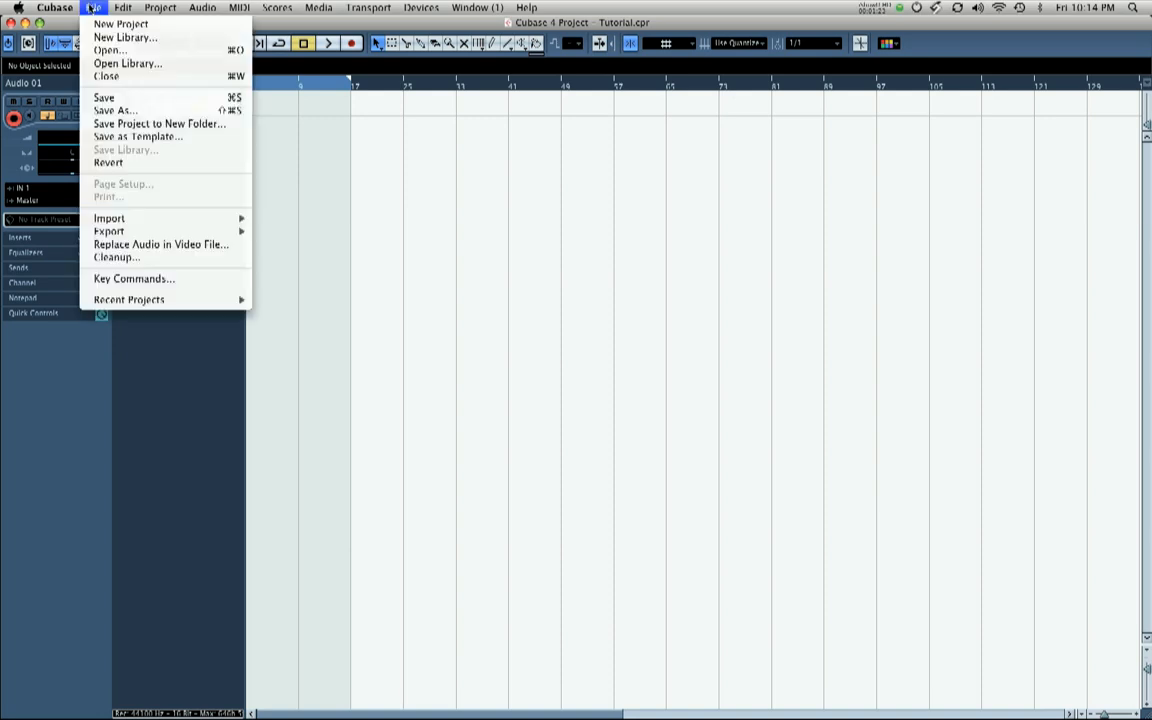
mouse_move(133, 278)
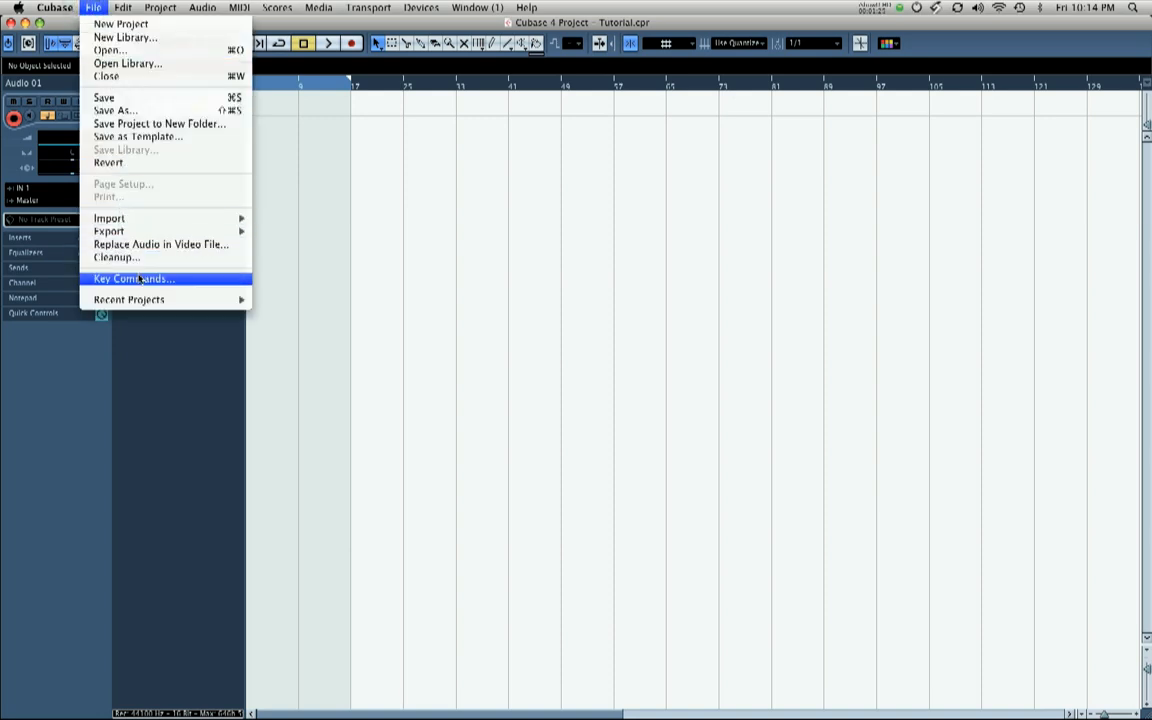
click(133, 278)
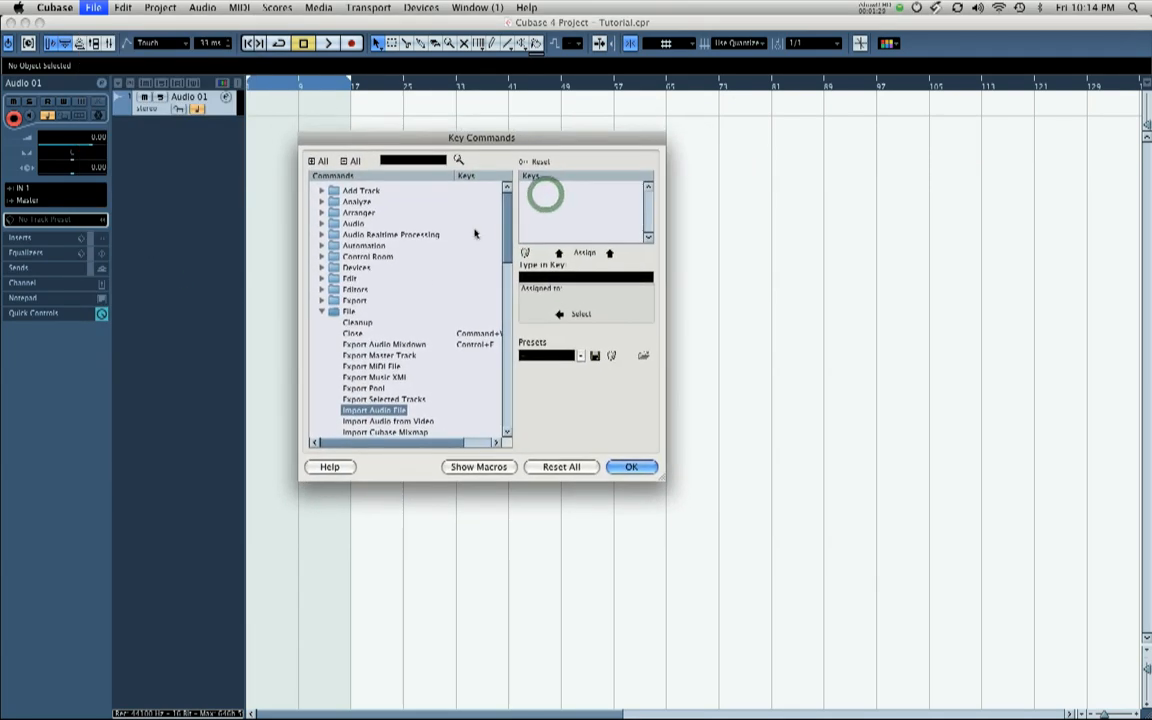
scroll(down, 3)
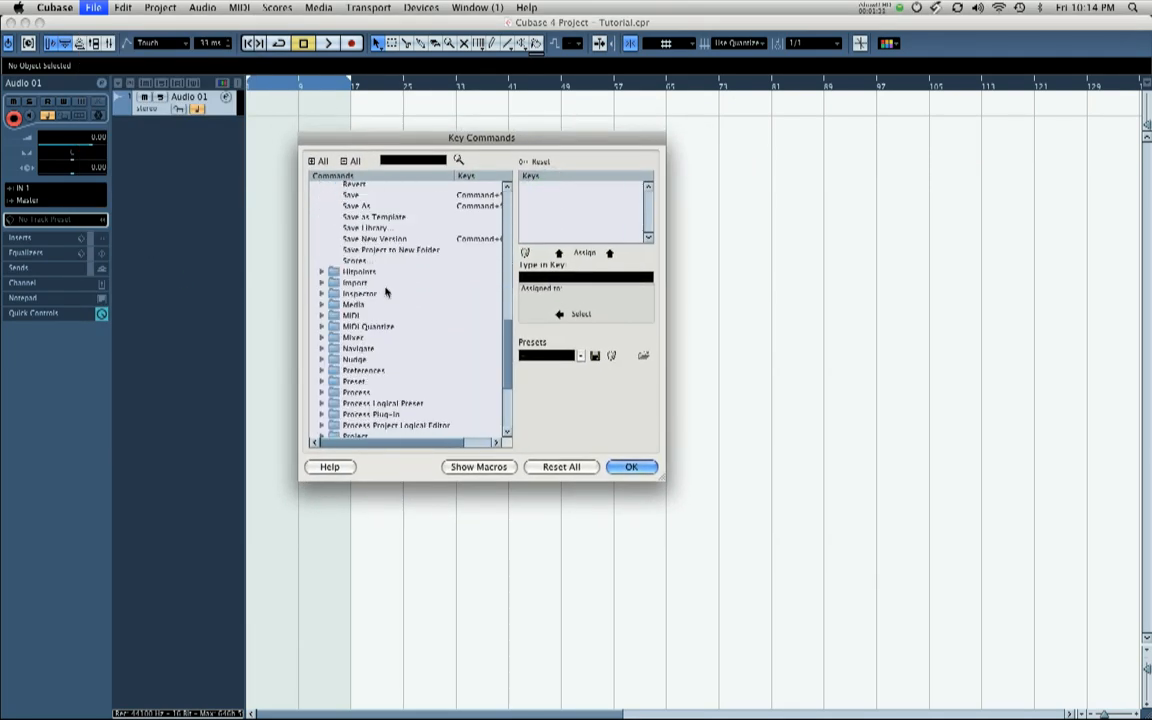
scroll(down, 3)
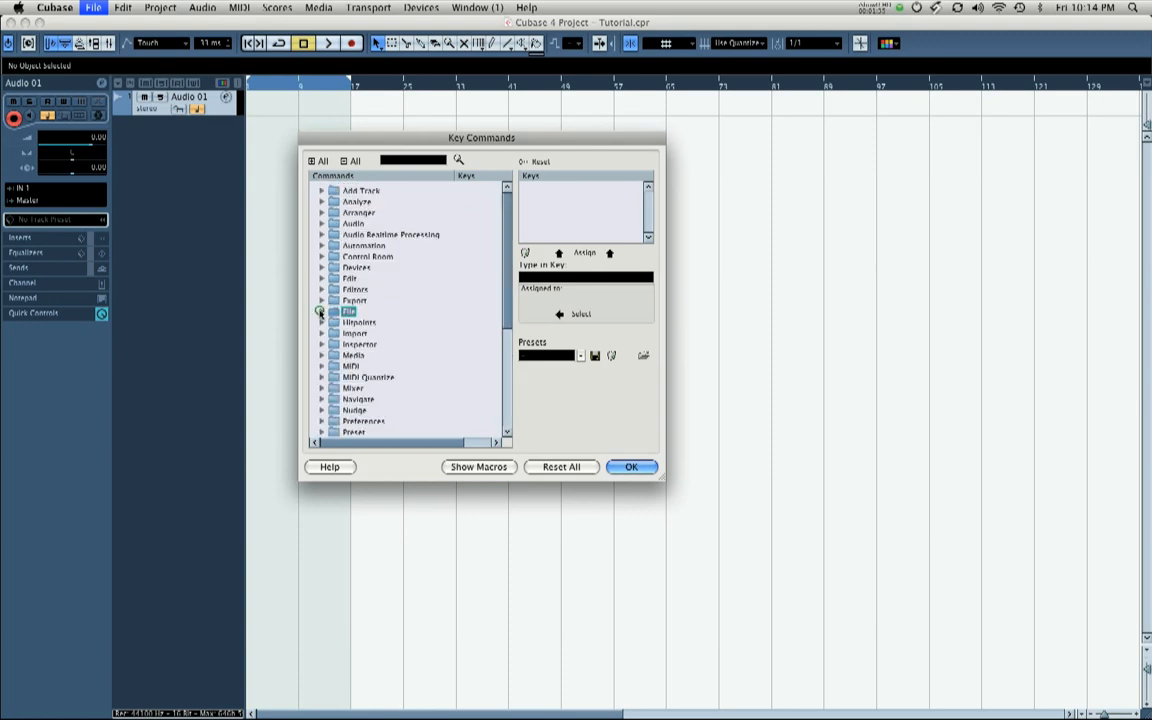
click(321, 311)
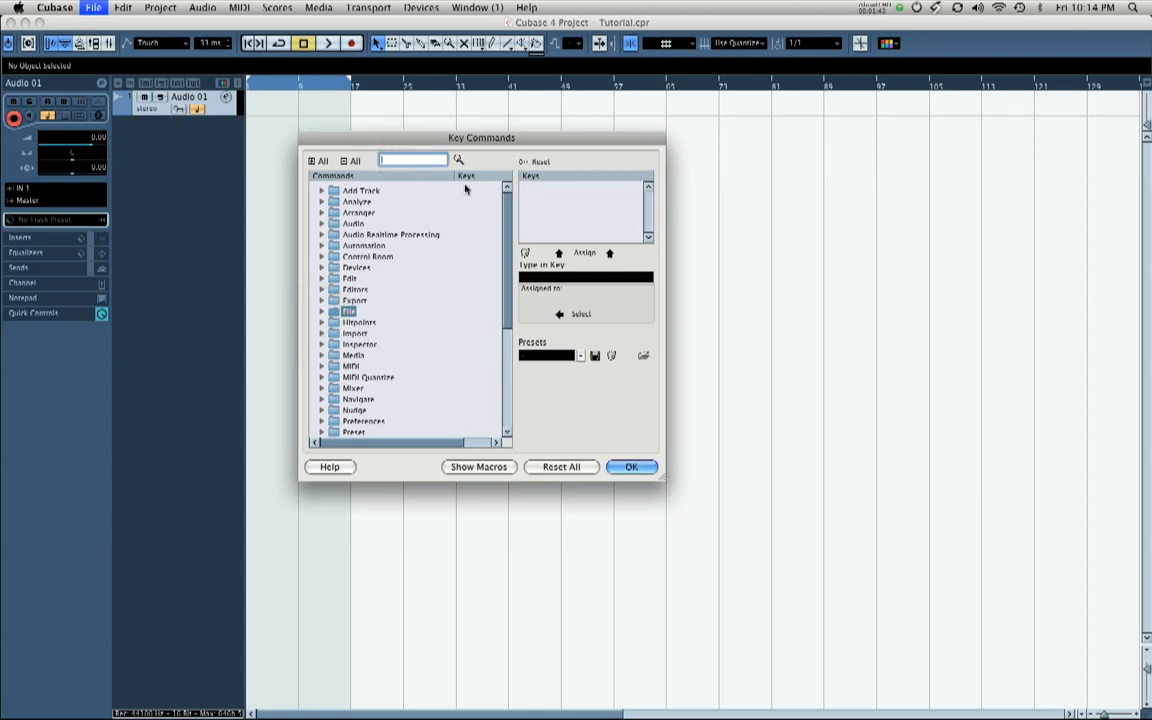
Step: Search the Key Commands list for 'import audio' to locate Import Audio File
text(import audio)
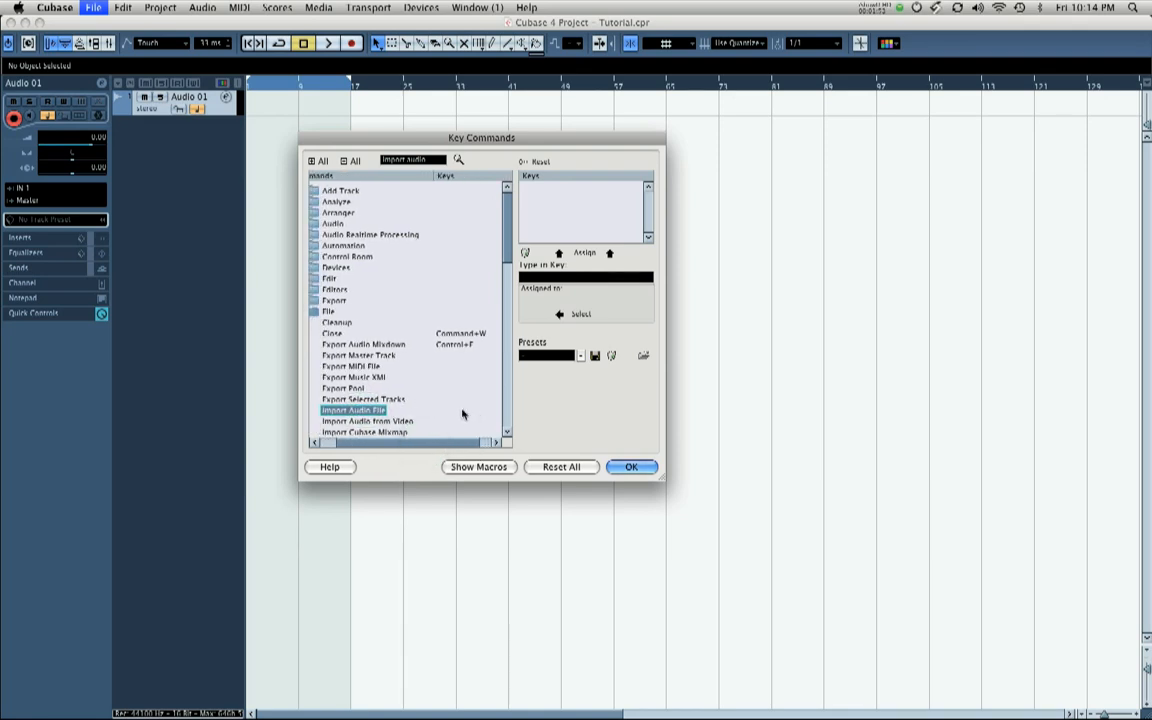
mouse_move(430, 333)
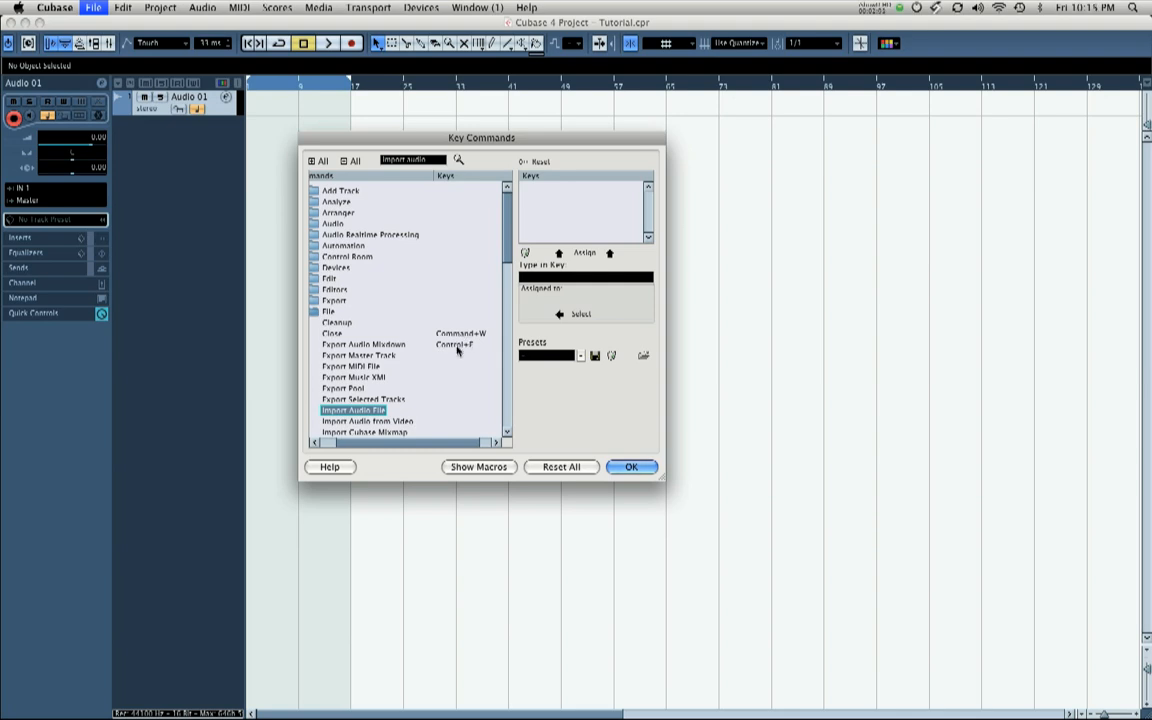
mouse_move(415, 387)
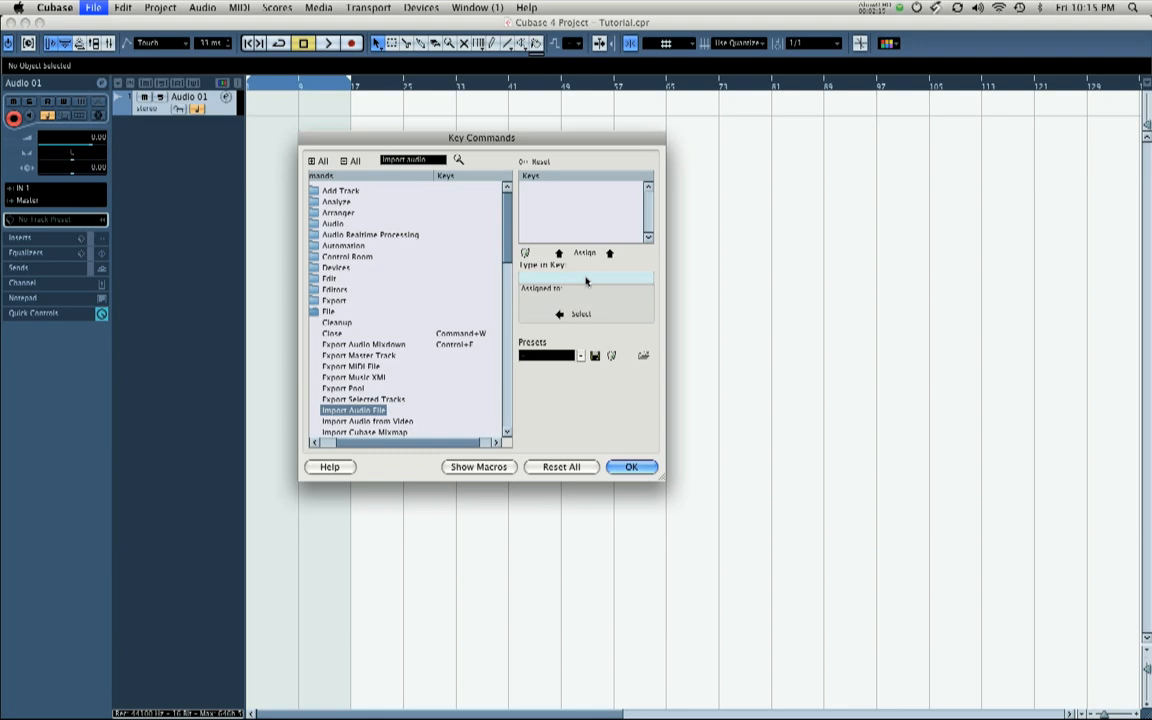
Step: Assign Command+I to Import Audio File and confirm with OK
key(cmd+i)
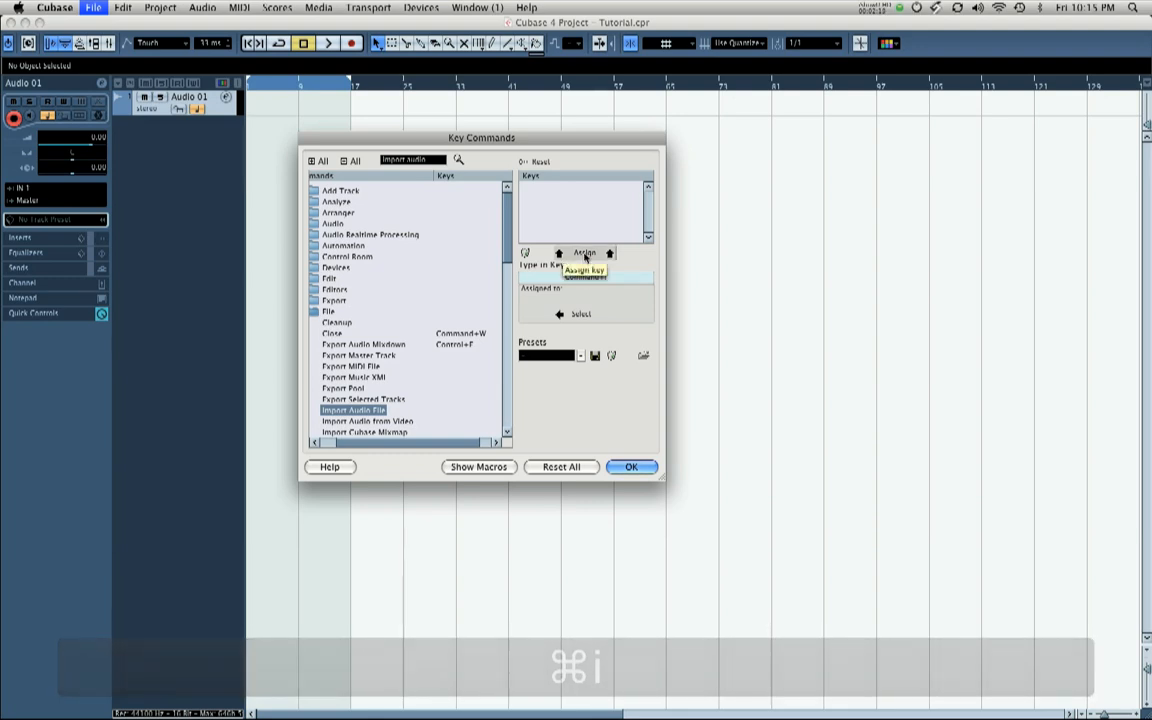
key(cmd+i)
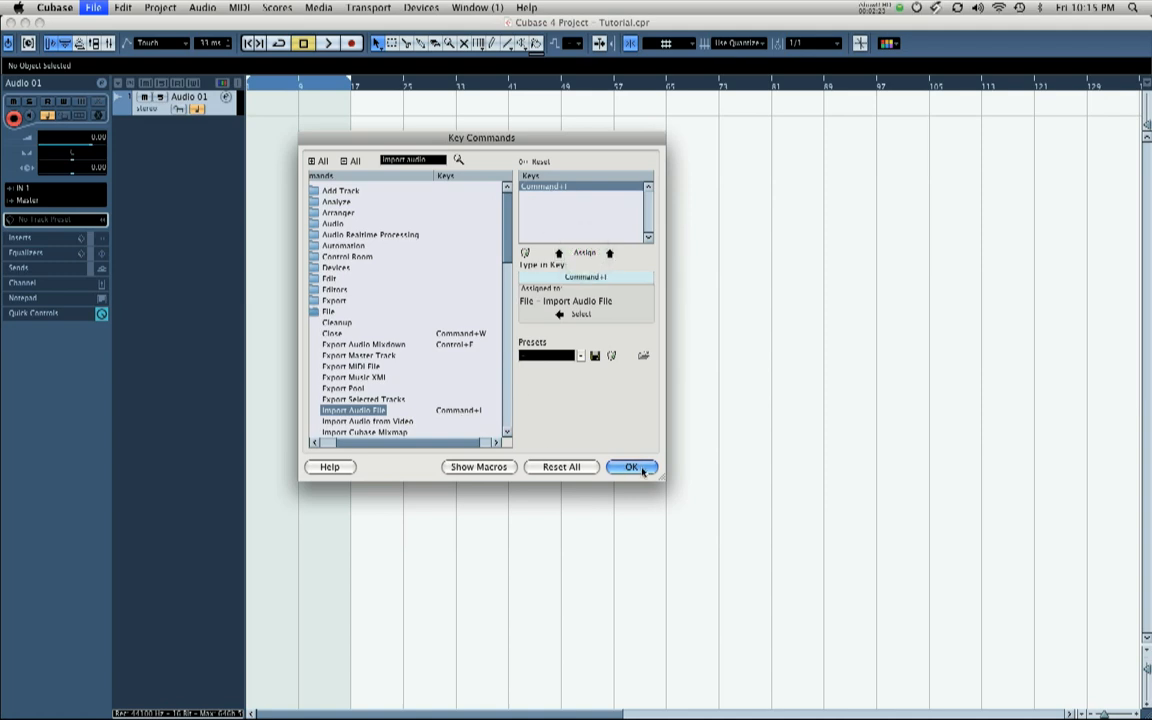
click(631, 467)
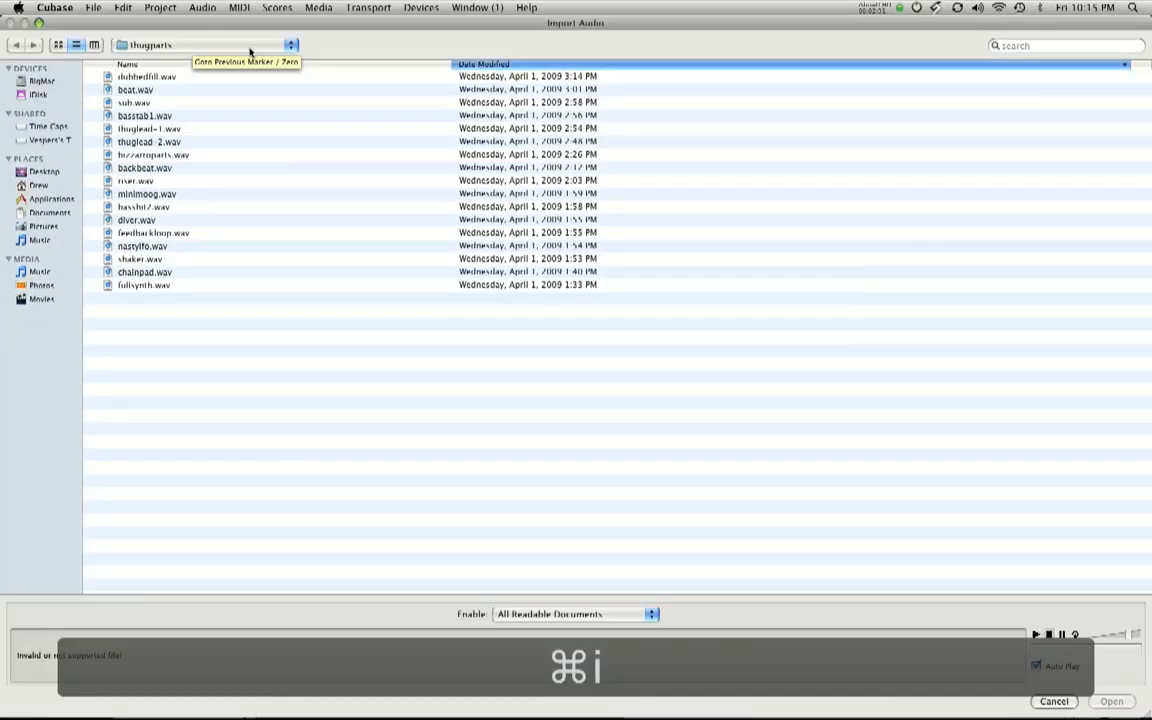
mouse_move(321, 274)
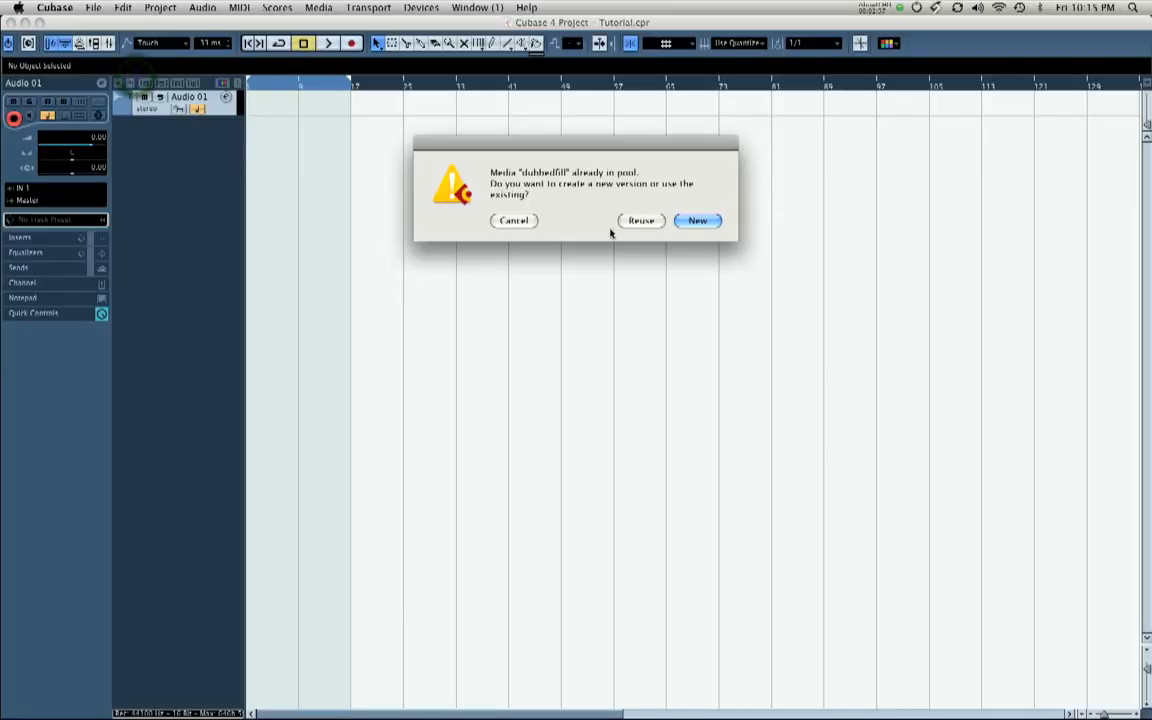
Step: Import dubbedfill.wav onto Audio 01, reusing the clip already in the pool
click(640, 220)
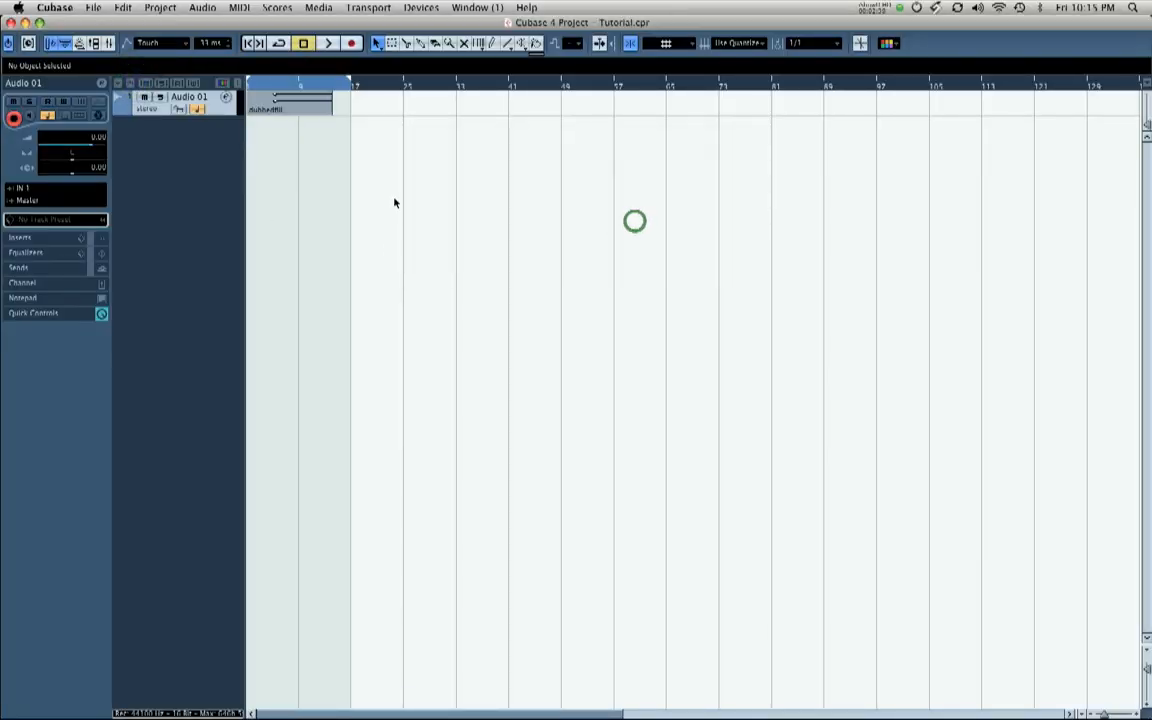
mouse_move(180, 183)
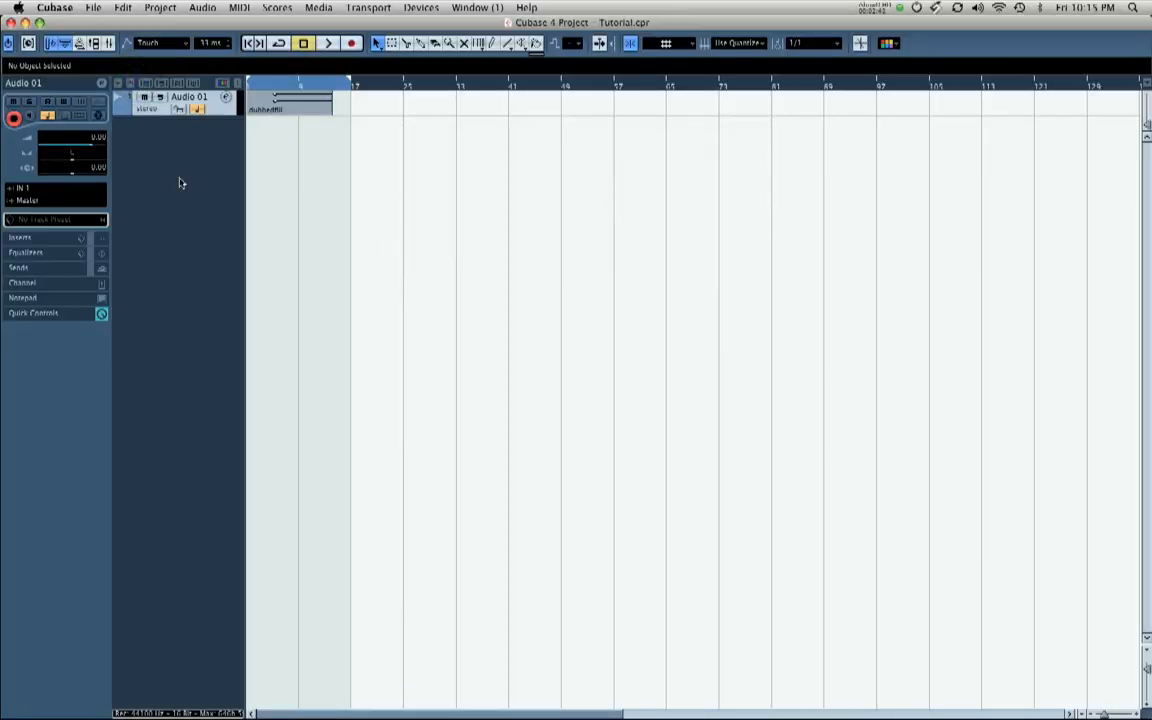
click(93, 7)
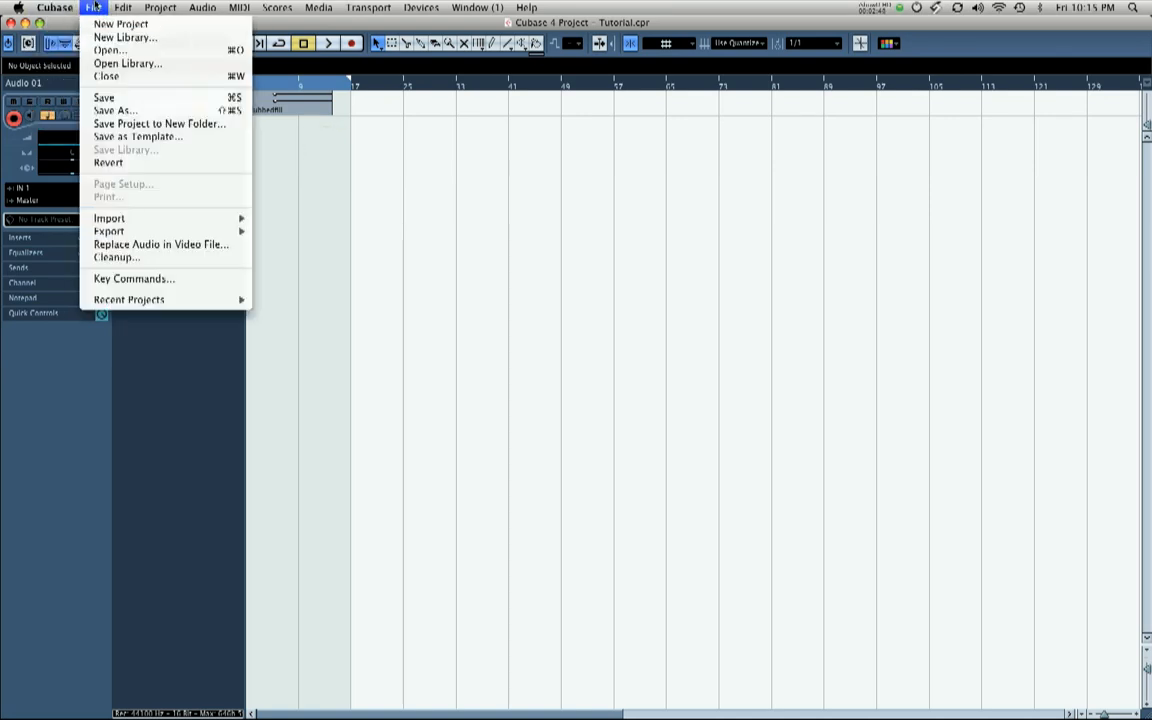
mouse_move(133, 278)
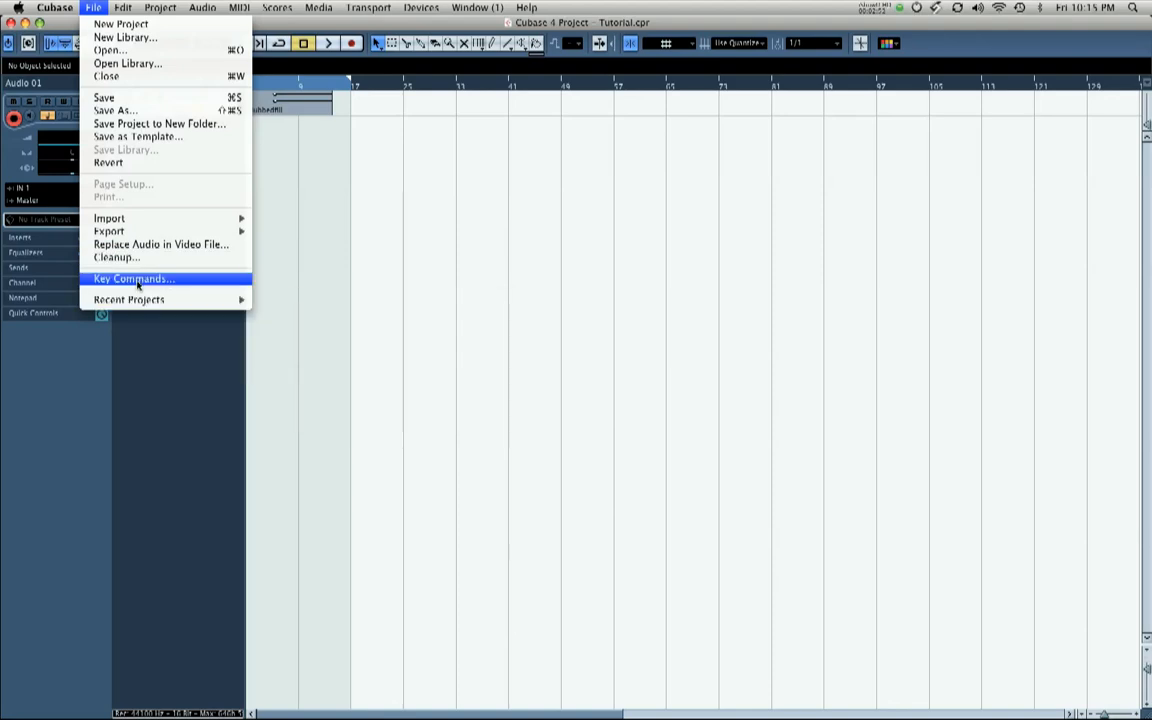
Step: Store the current key commands as preset 'Vespers Key Commands' and close the editor
click(133, 278)
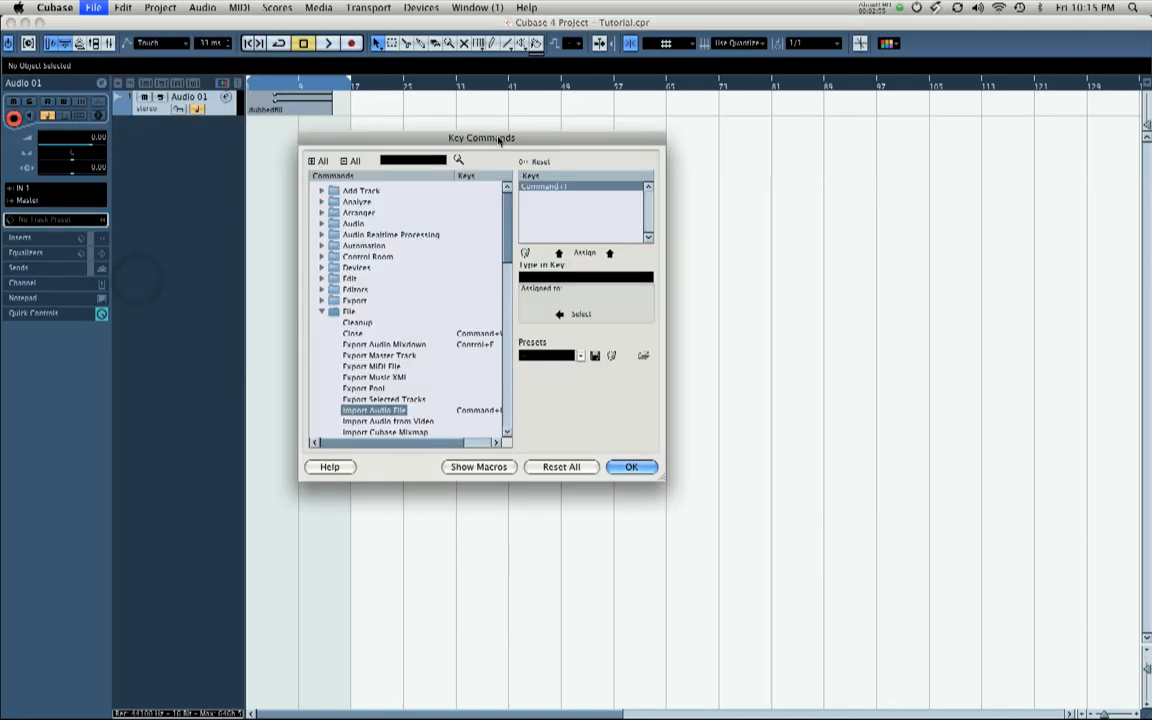
drag(481, 138, 473, 158)
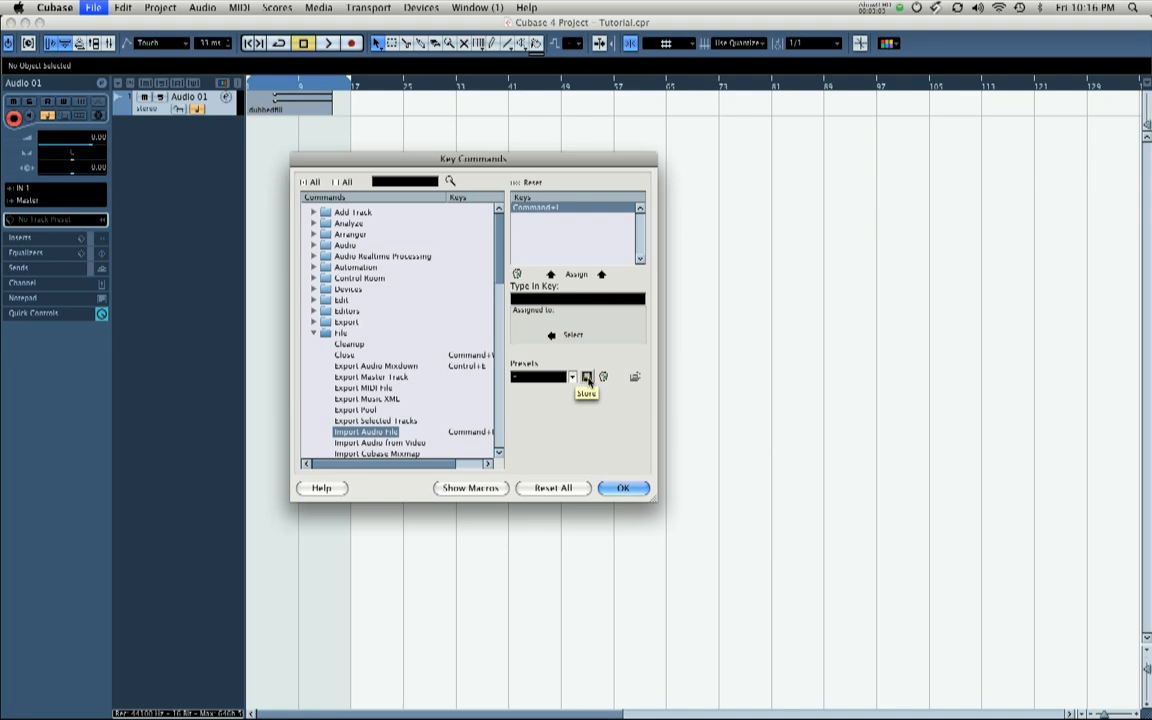
click(587, 377)
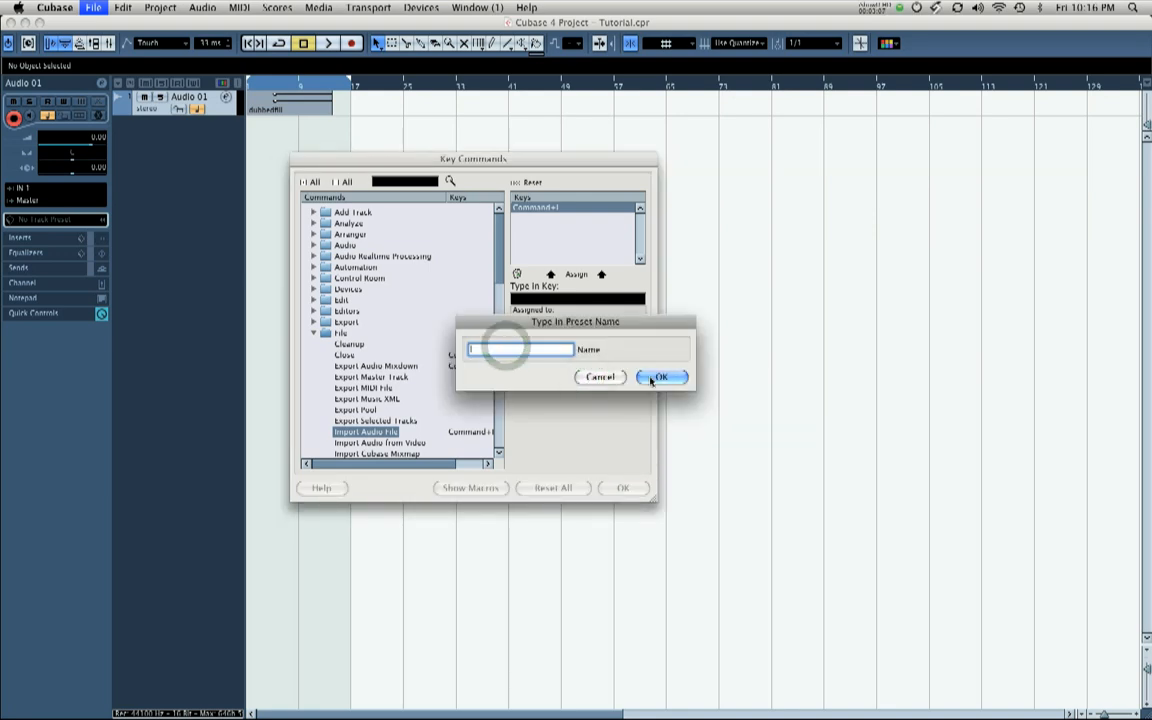
text(Vespers Key Commands)
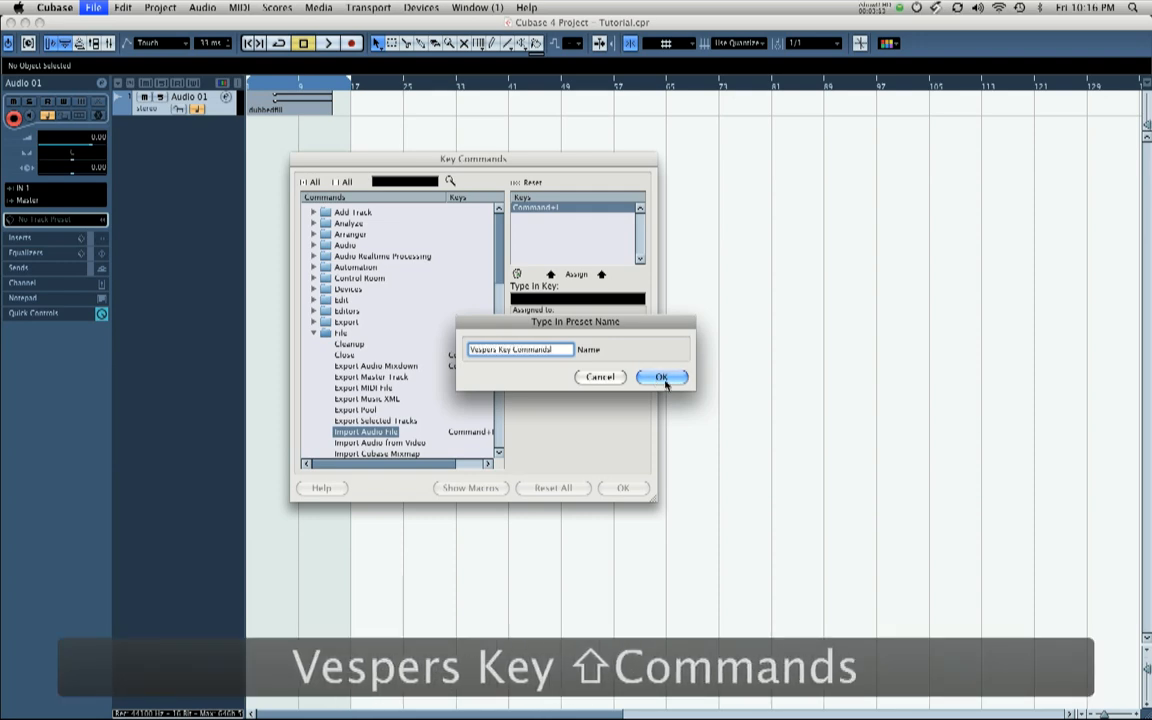
click(661, 377)
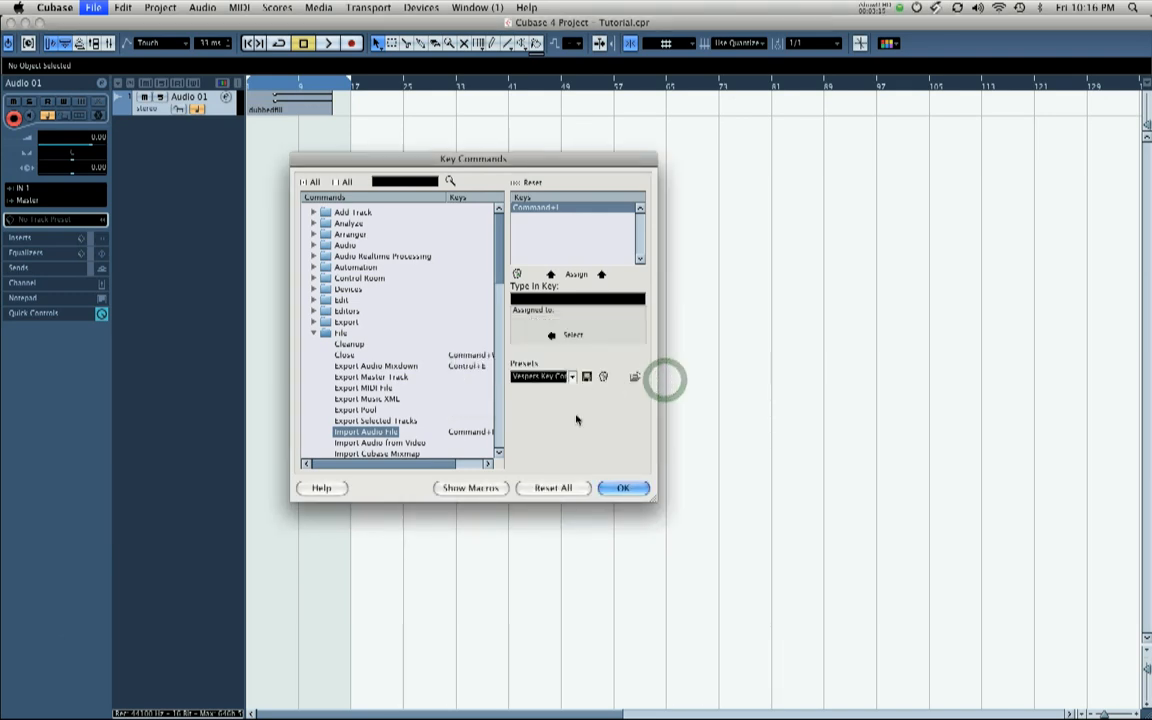
click(622, 488)
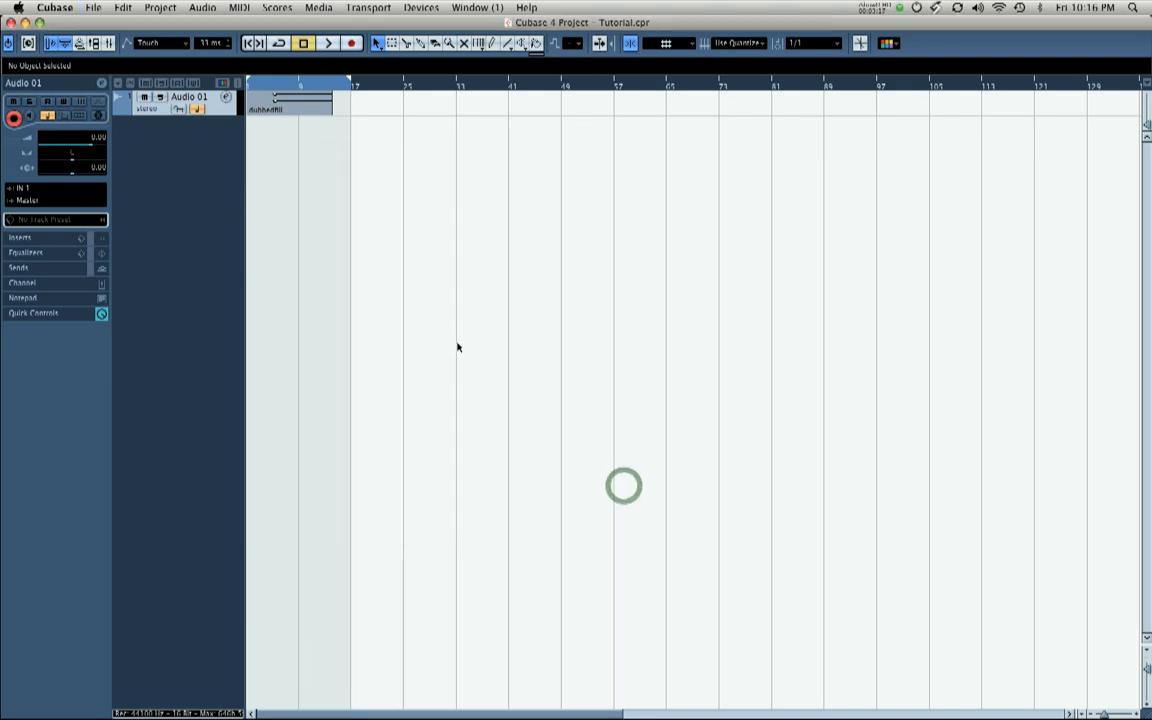
mouse_move(457, 343)
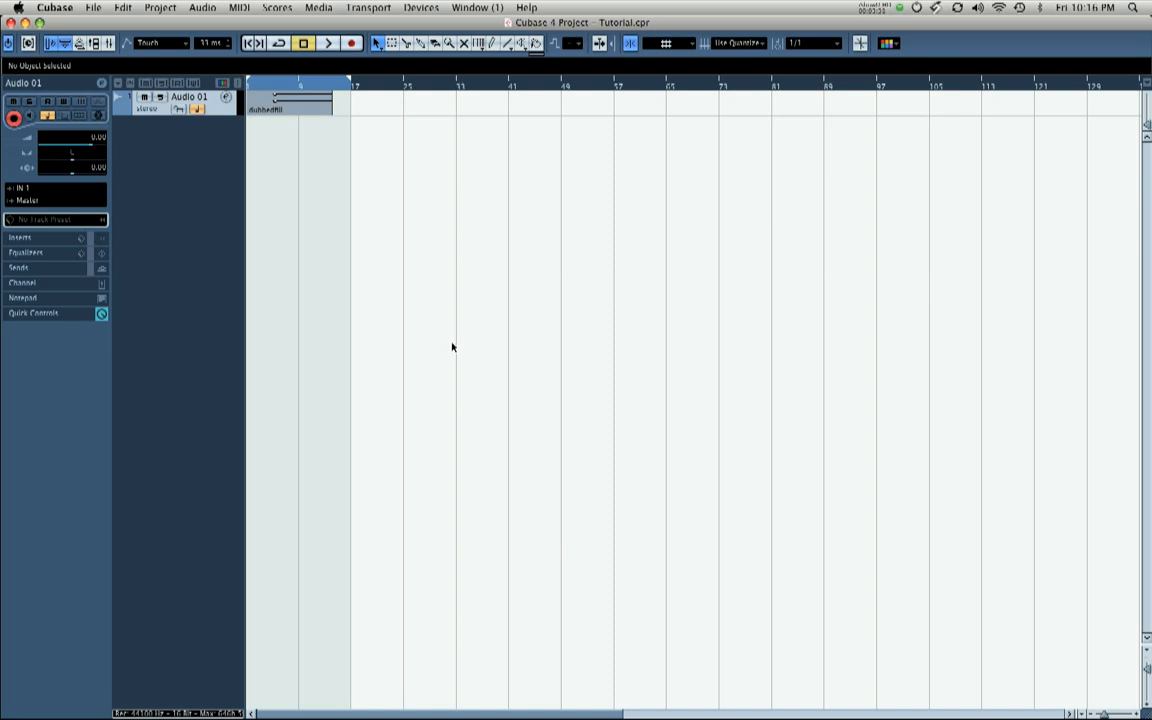
mouse_move(438, 350)
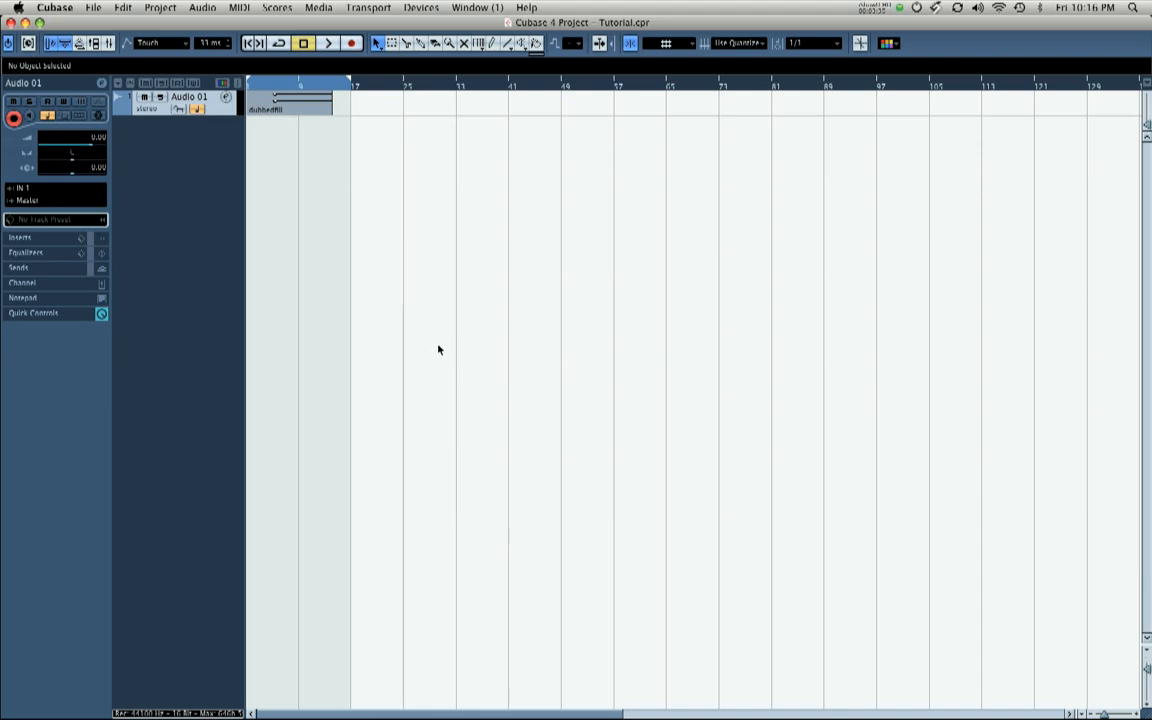
Step: Switch from Cubase to the Finder with Command+Tab
key(cmd+tab)
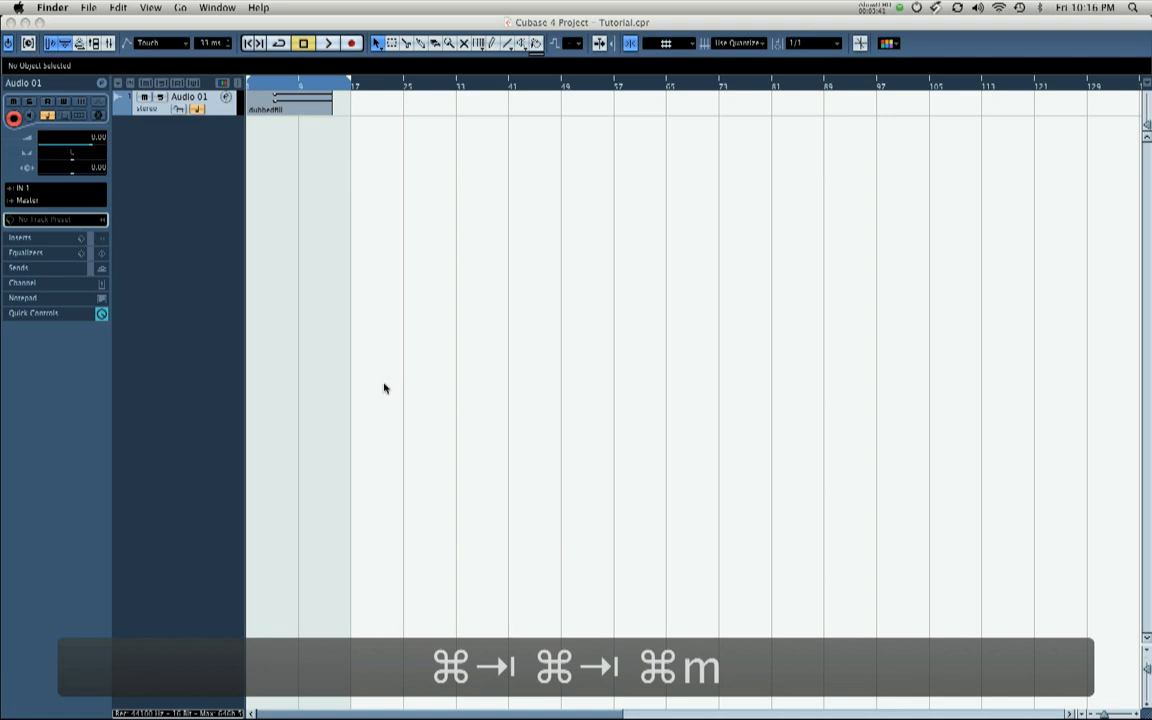
Step: Open a Finder window and go to Library > Preferences > Cubase 4 > KeyCommands
key(cmd+m)
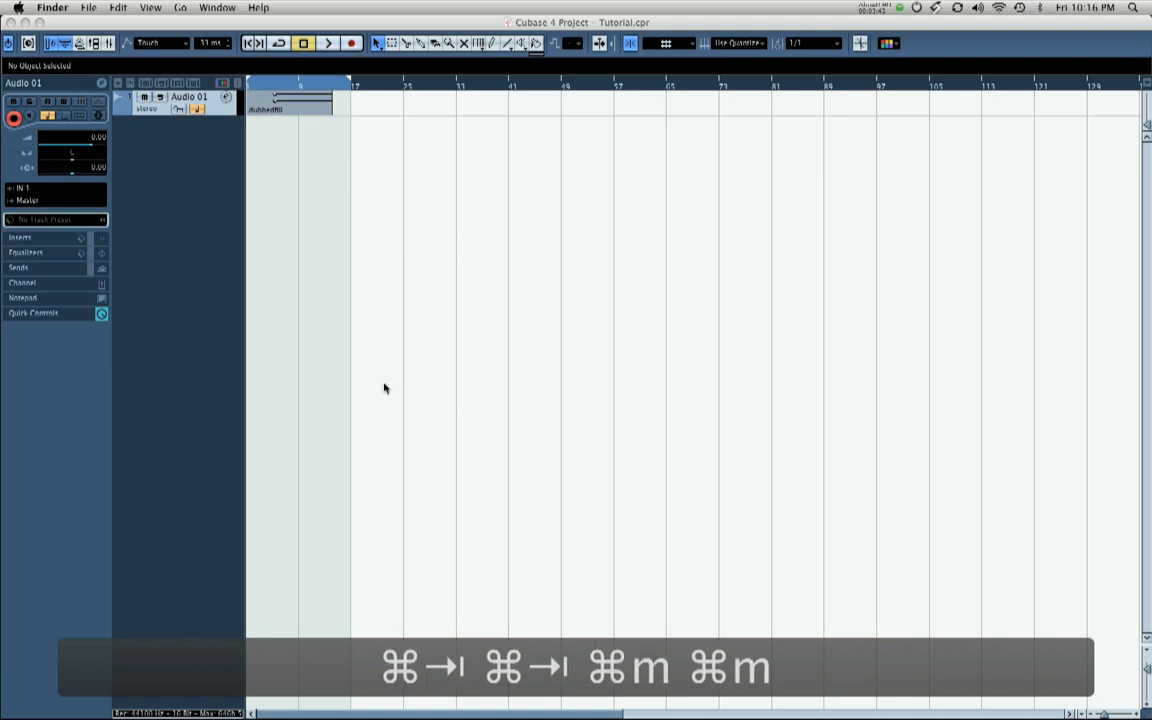
key(cmd+n)
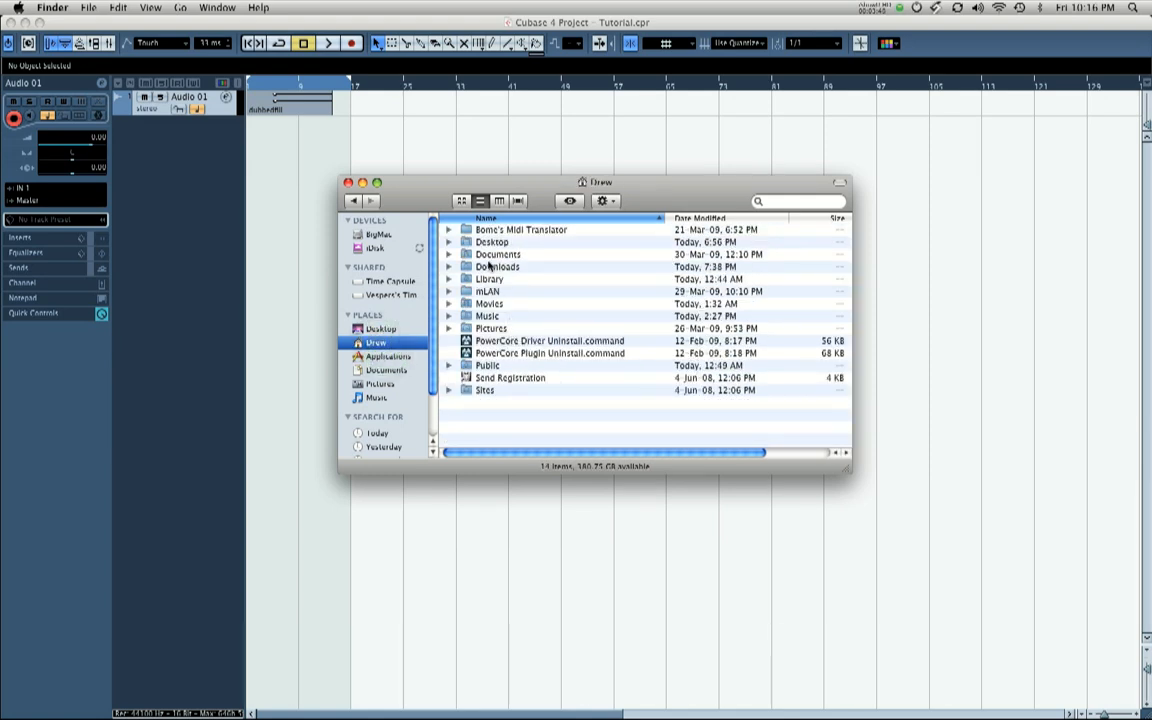
double_click(485, 280)
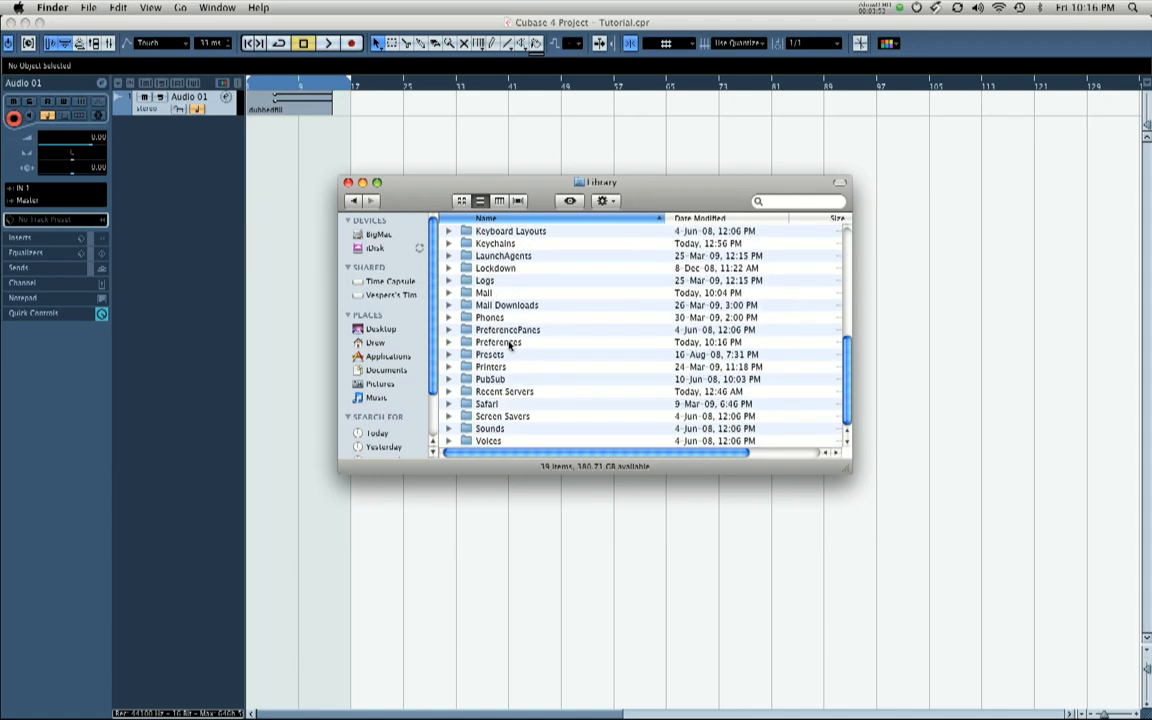
double_click(497, 342)
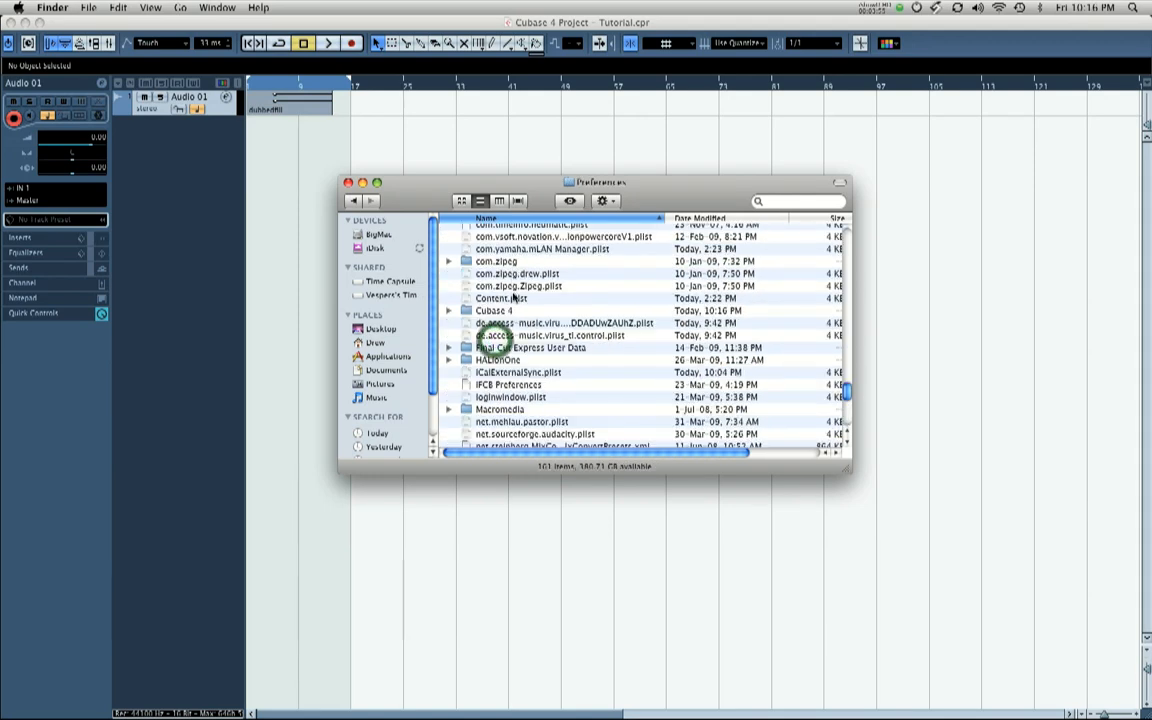
click(493, 310)
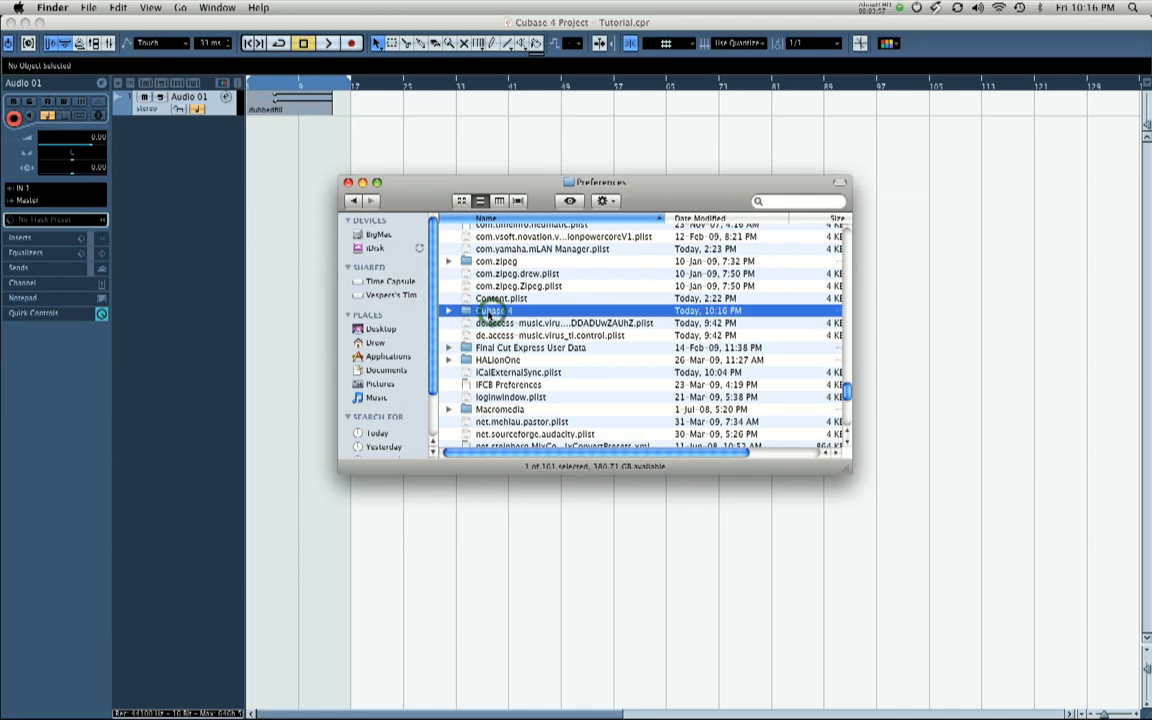
double_click(493, 310)
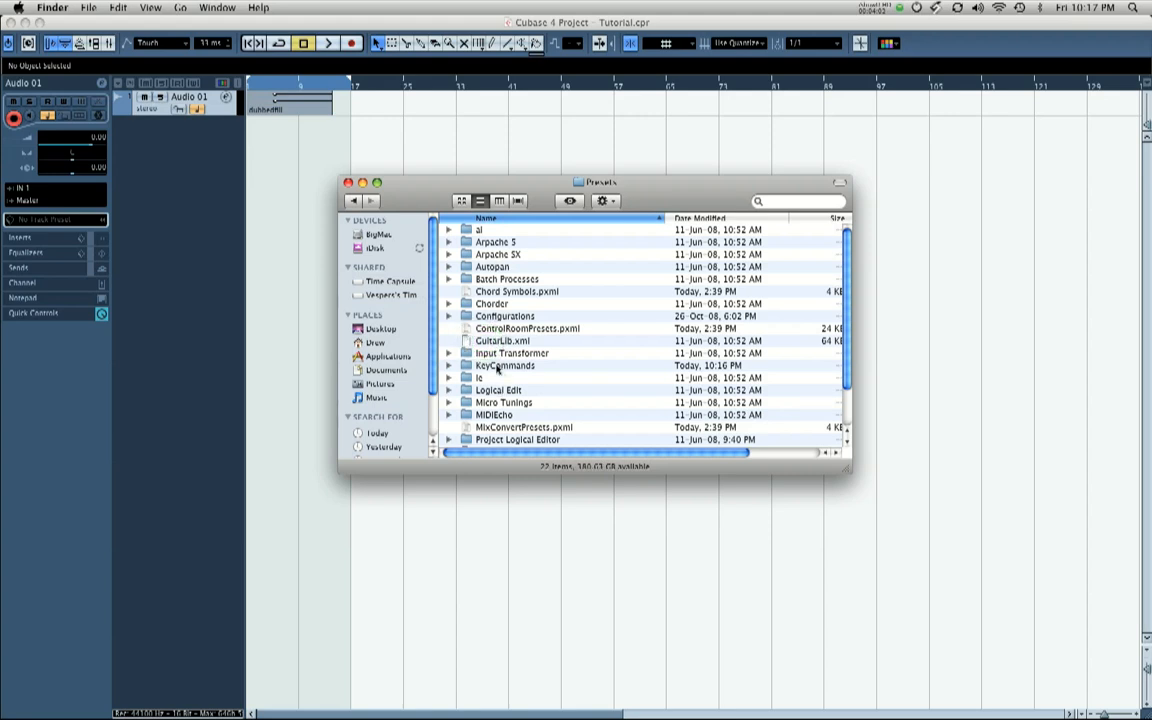
double_click(505, 365)
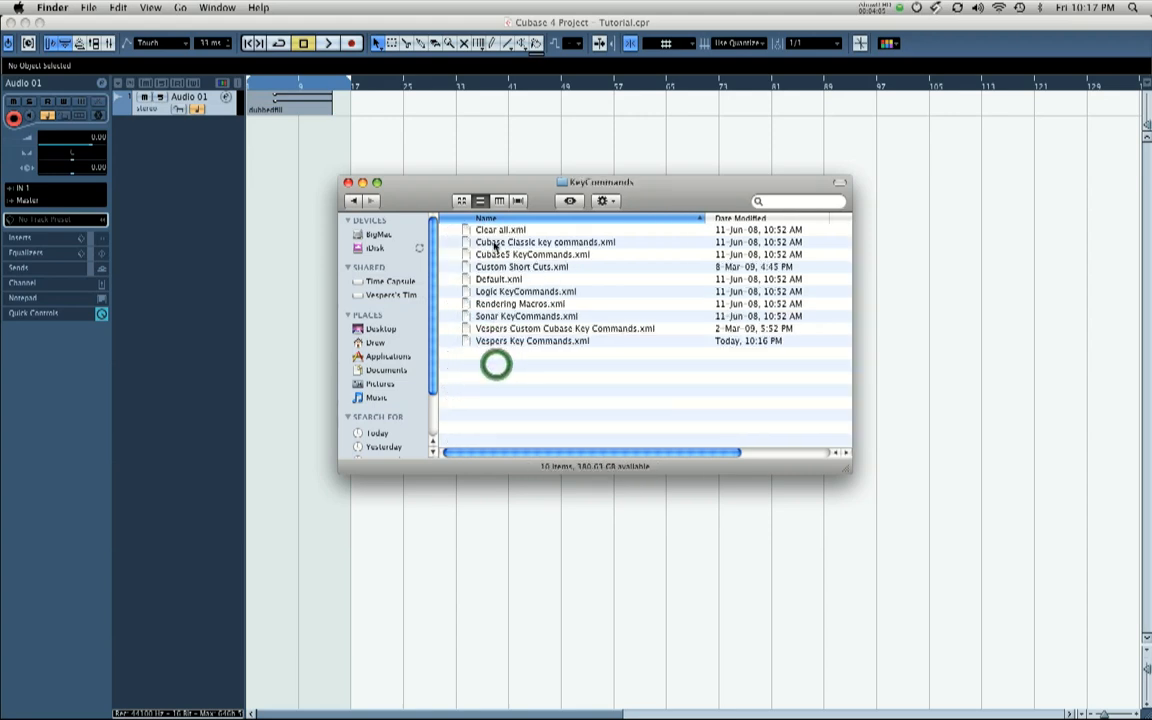
Step: Sort by date modified, select Vespers Key Commands.xml, and close the window
click(740, 218)
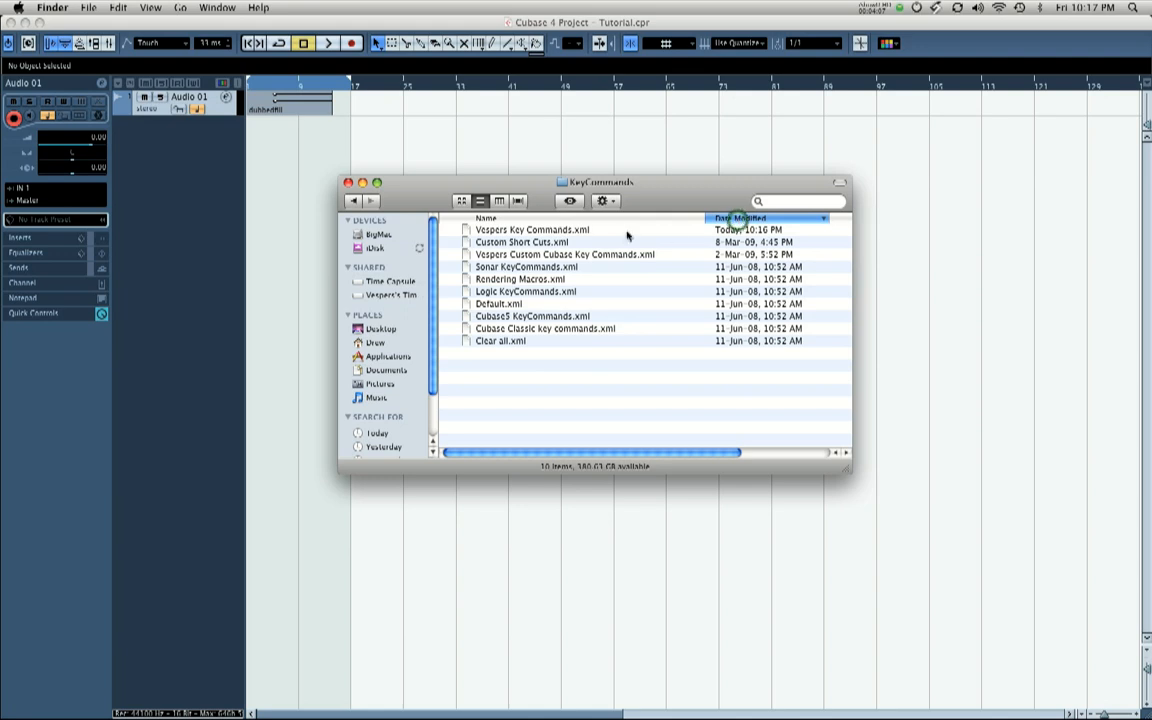
click(533, 229)
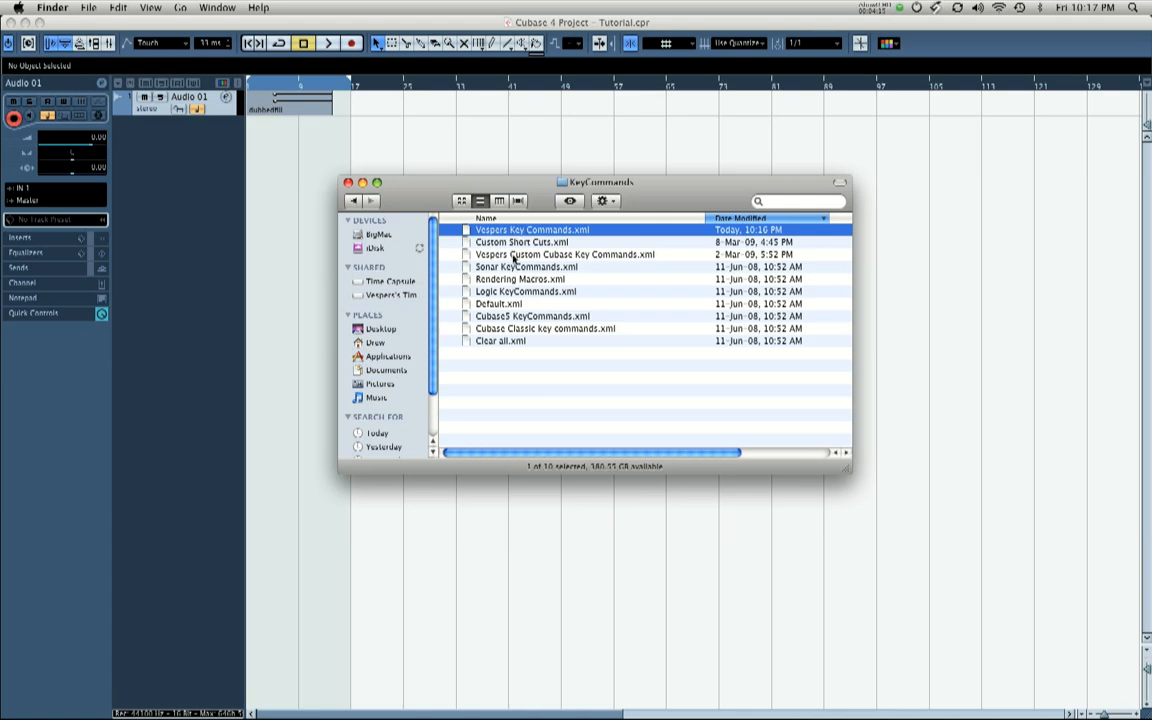
mouse_move(505, 323)
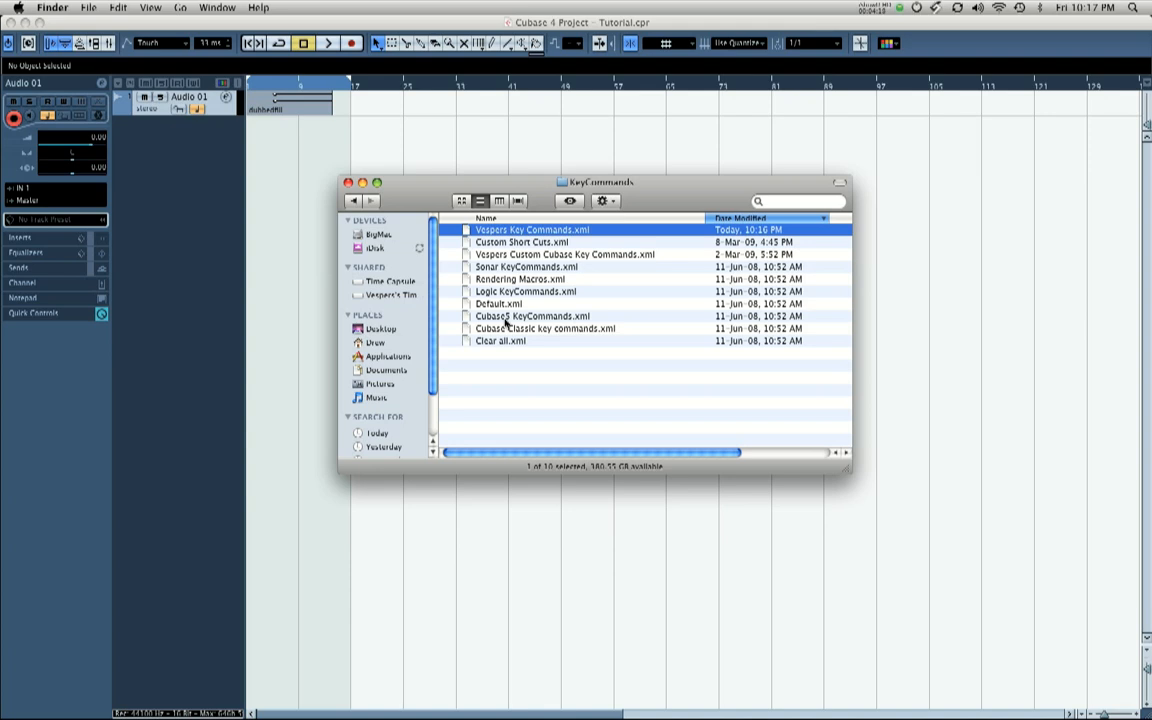
mouse_move(338, 205)
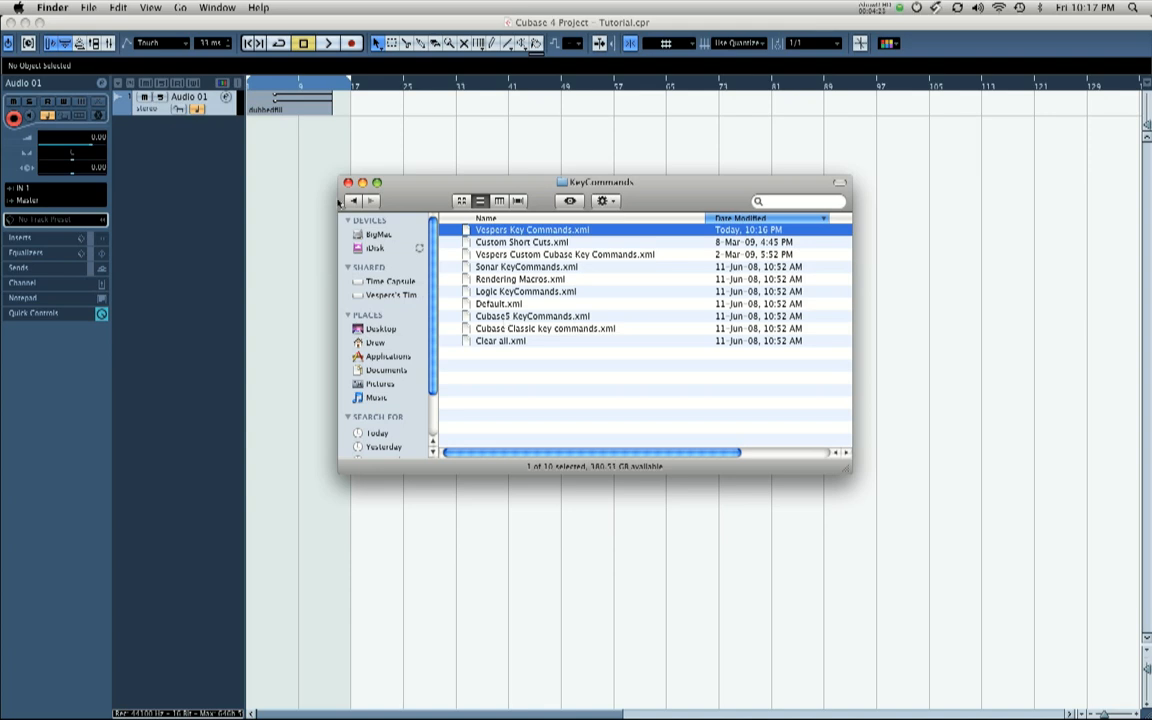
click(347, 182)
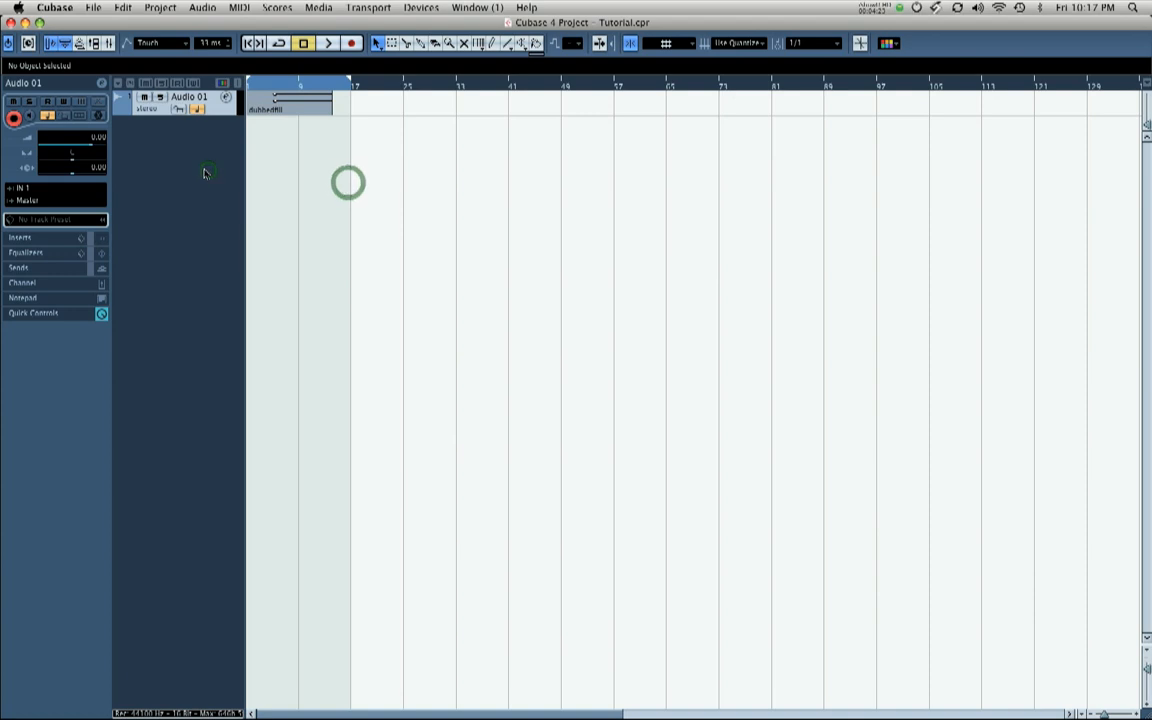
Step: Reopen Key Commands, delete Import Audio File's Command+I shortcut, and close the dialog
click(55, 7)
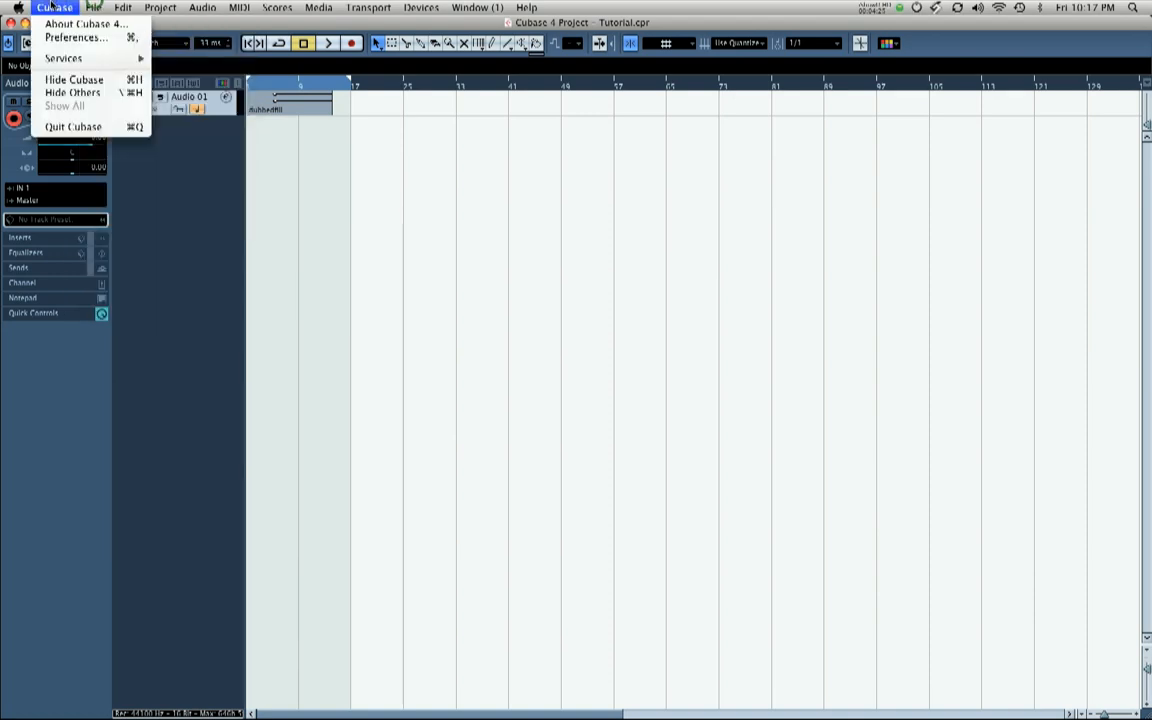
click(93, 7)
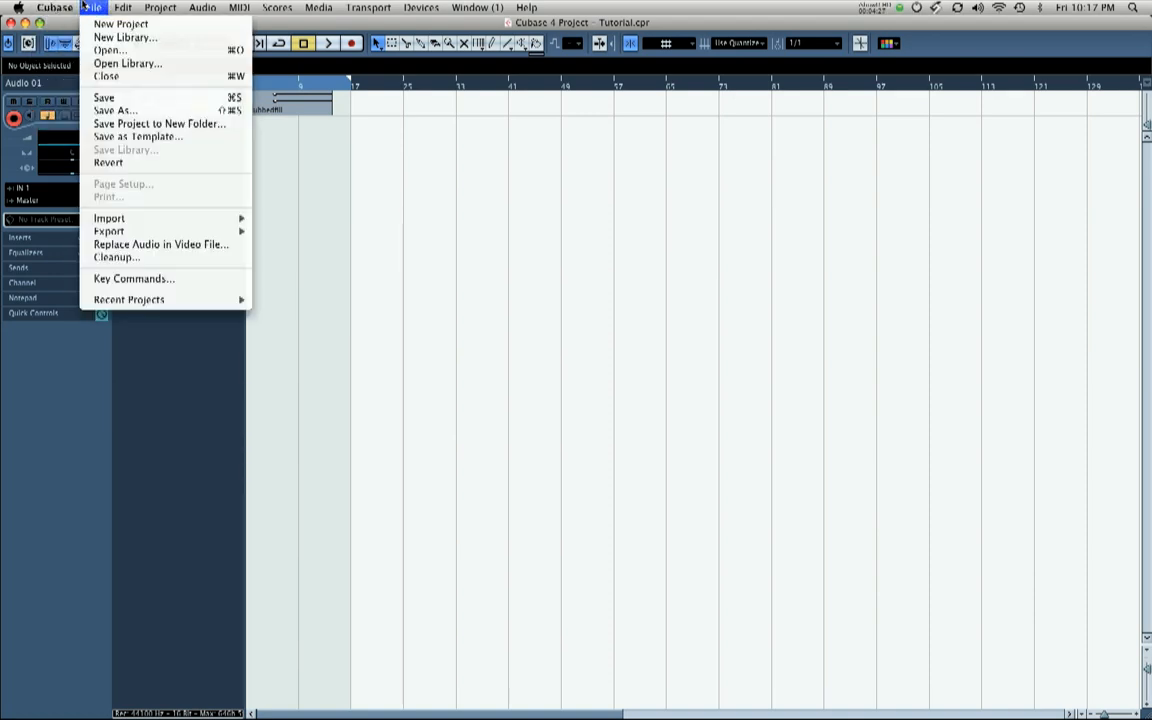
mouse_move(133, 278)
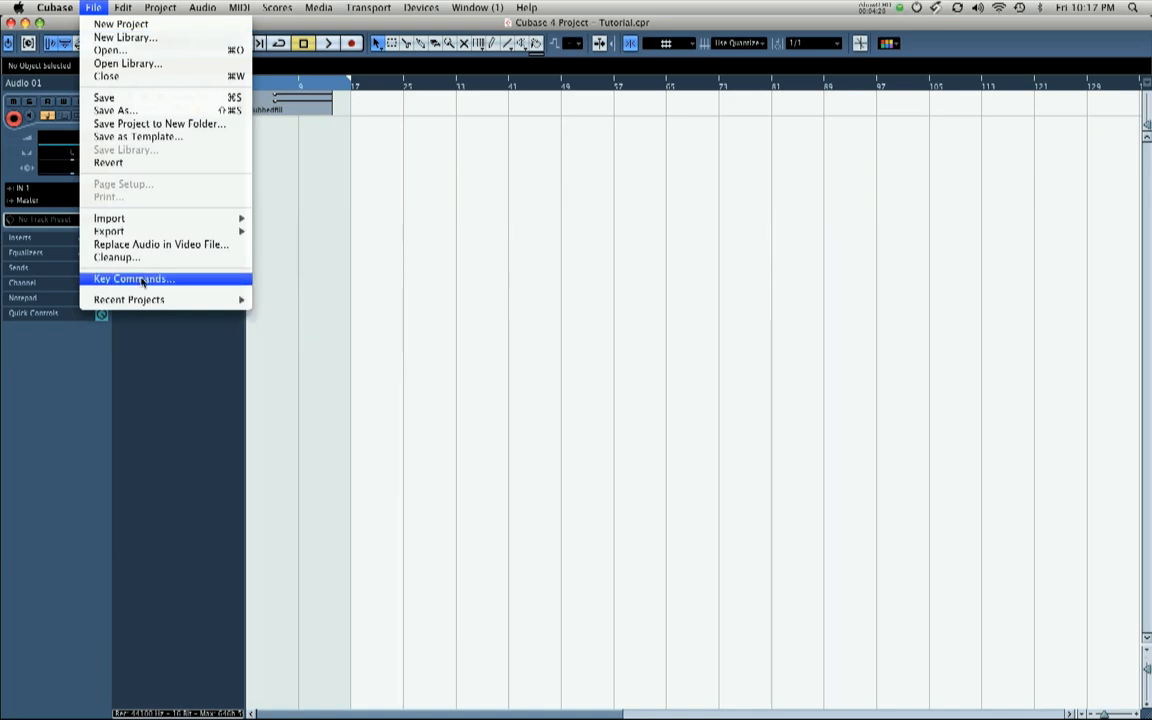
click(133, 278)
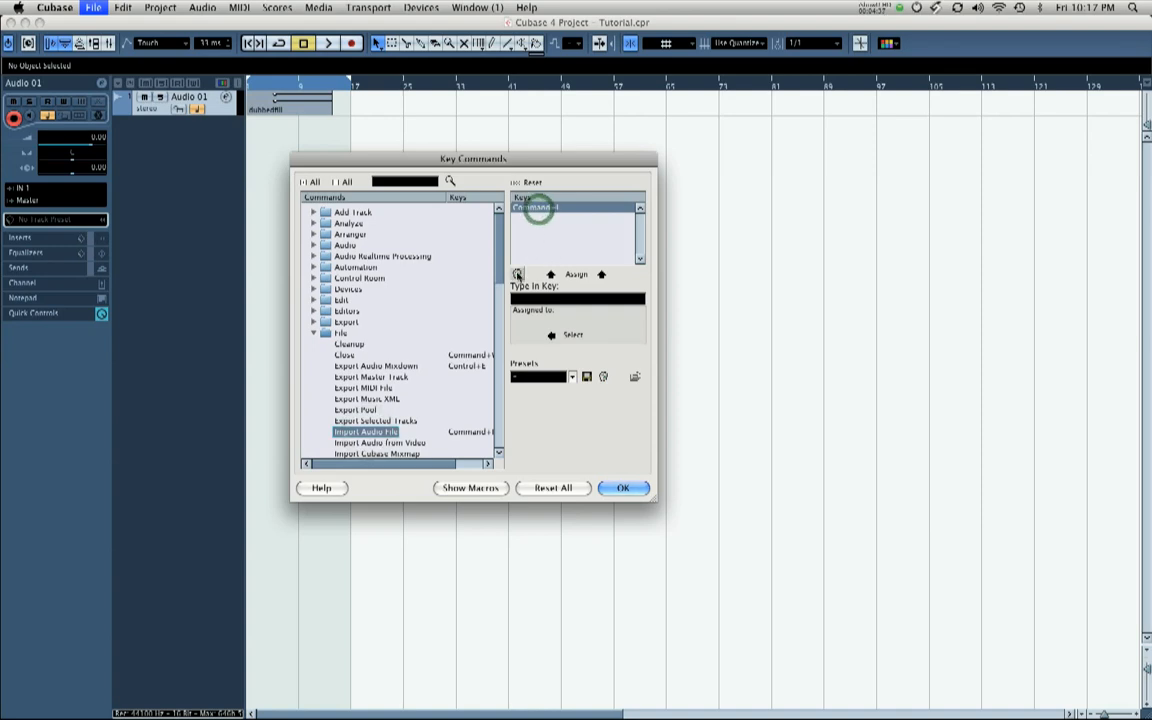
mouse_move(517, 275)
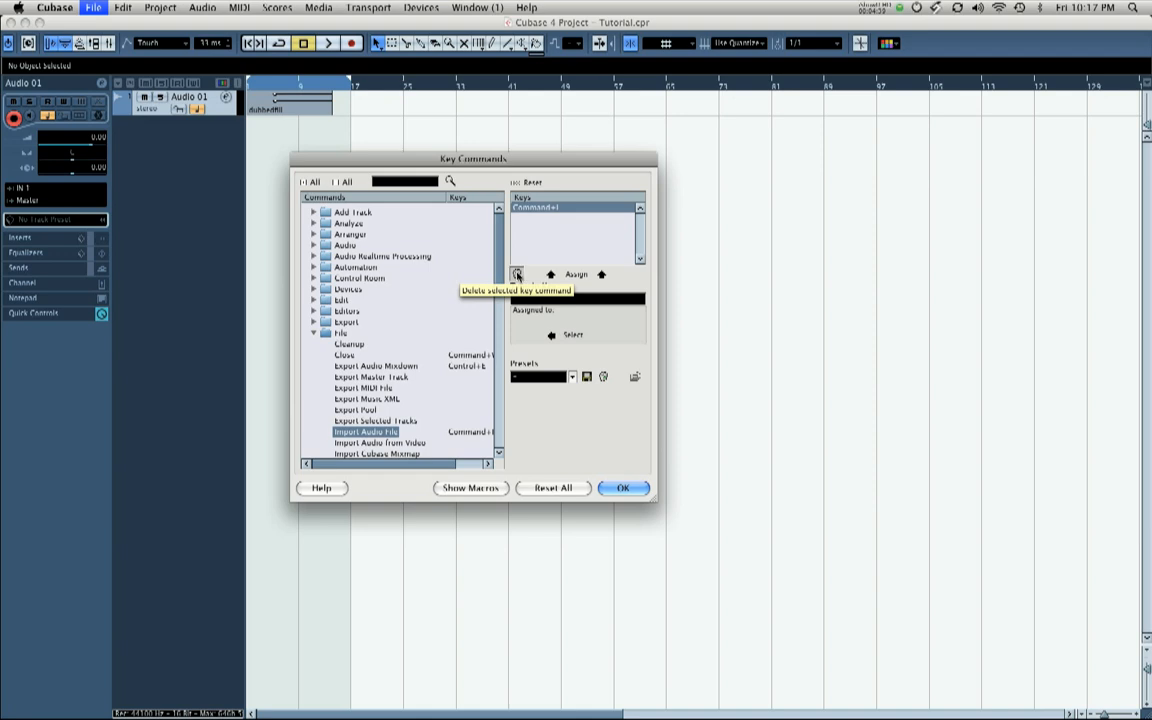
click(517, 274)
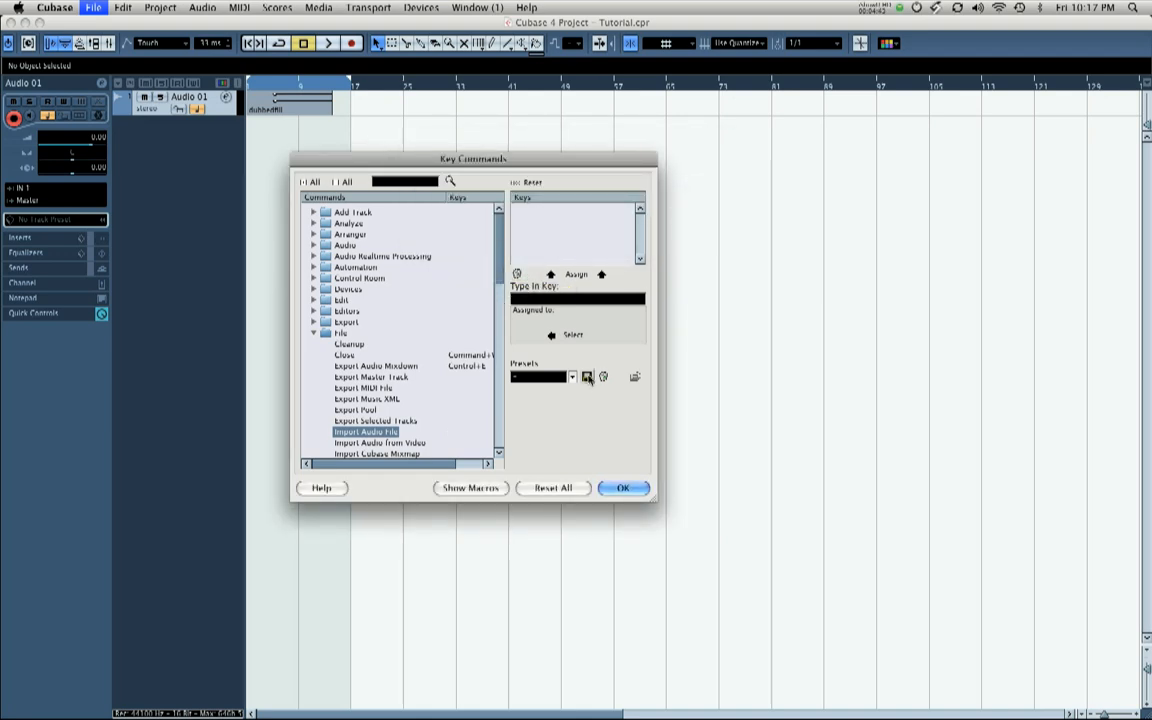
click(622, 488)
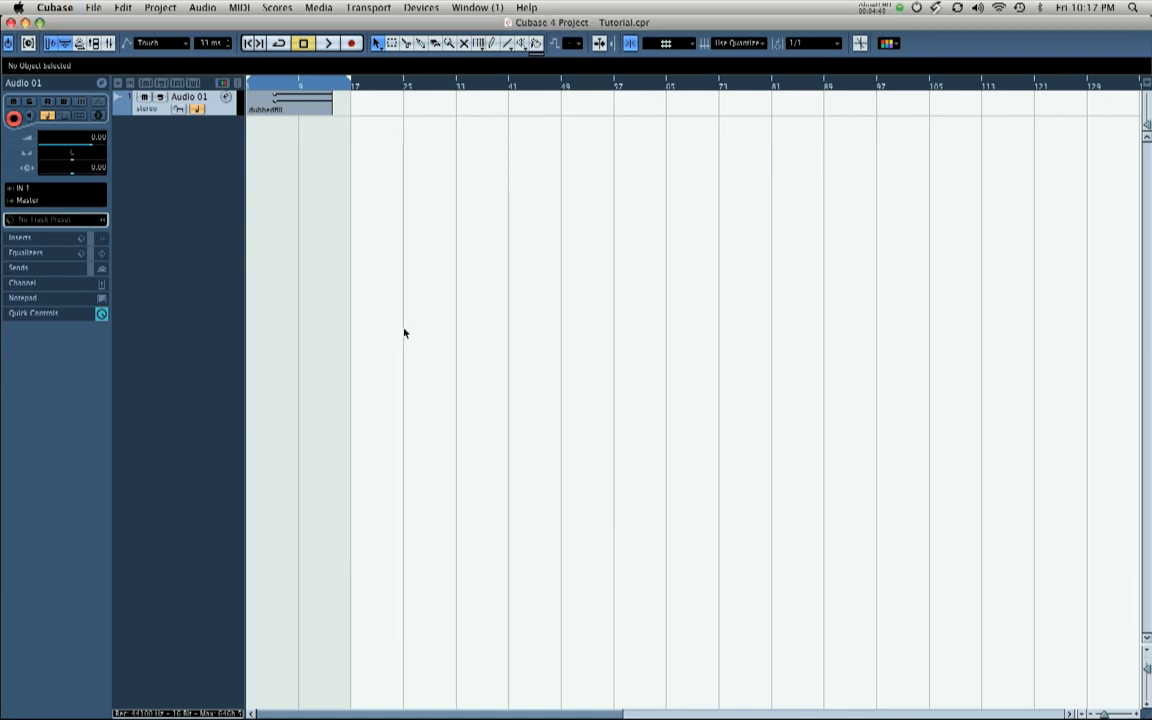
mouse_move(256, 321)
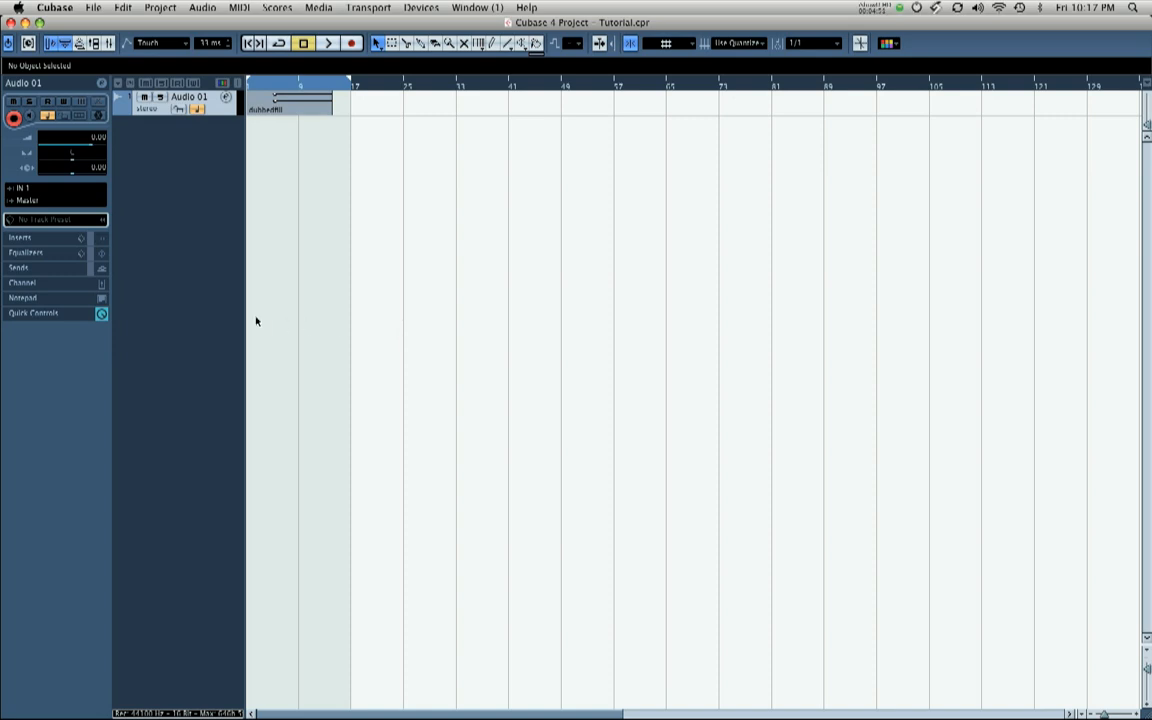
mouse_move(227, 253)
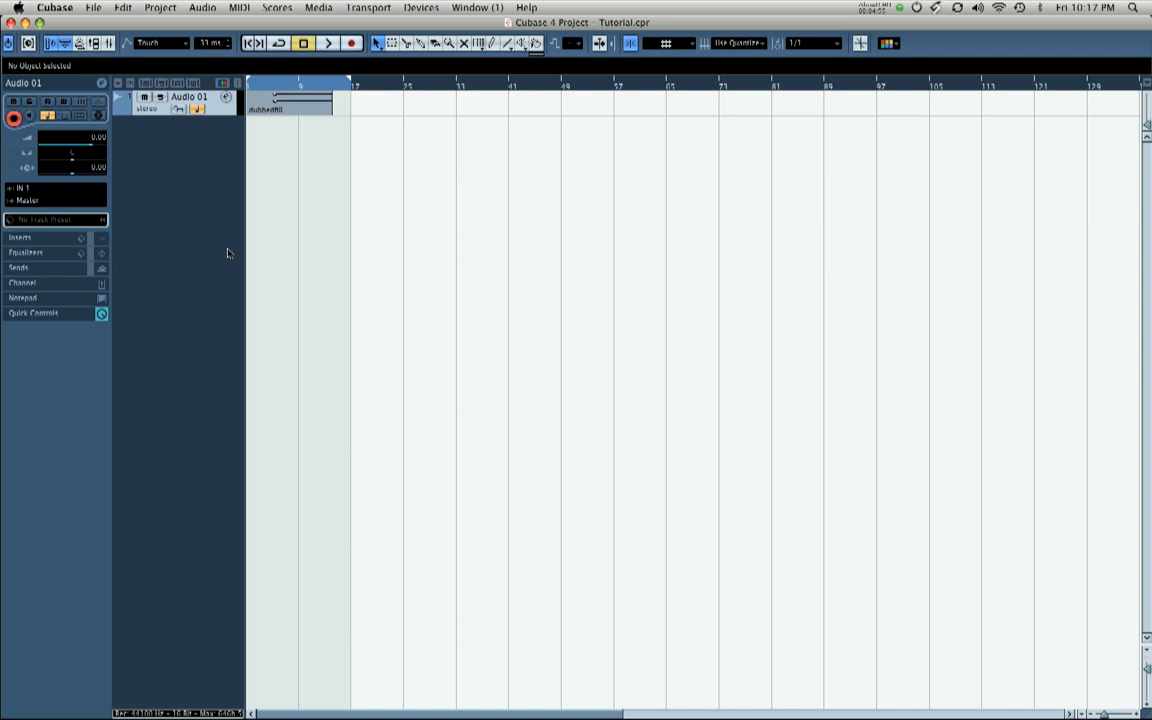
mouse_move(238, 252)
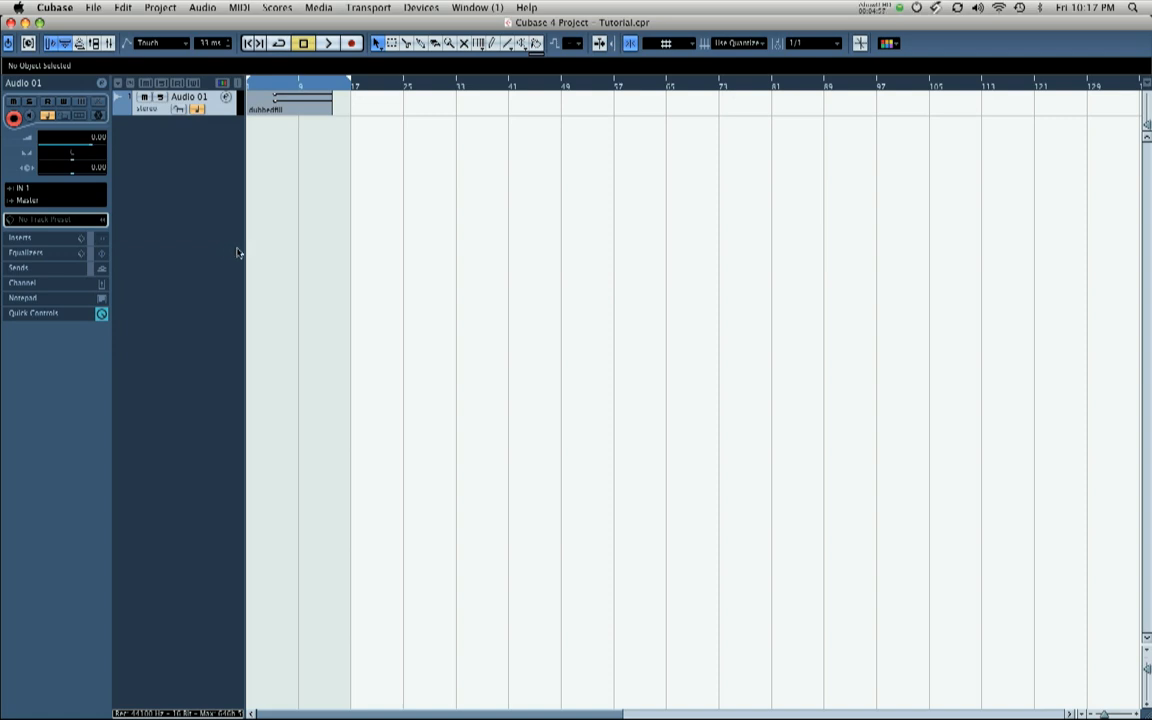